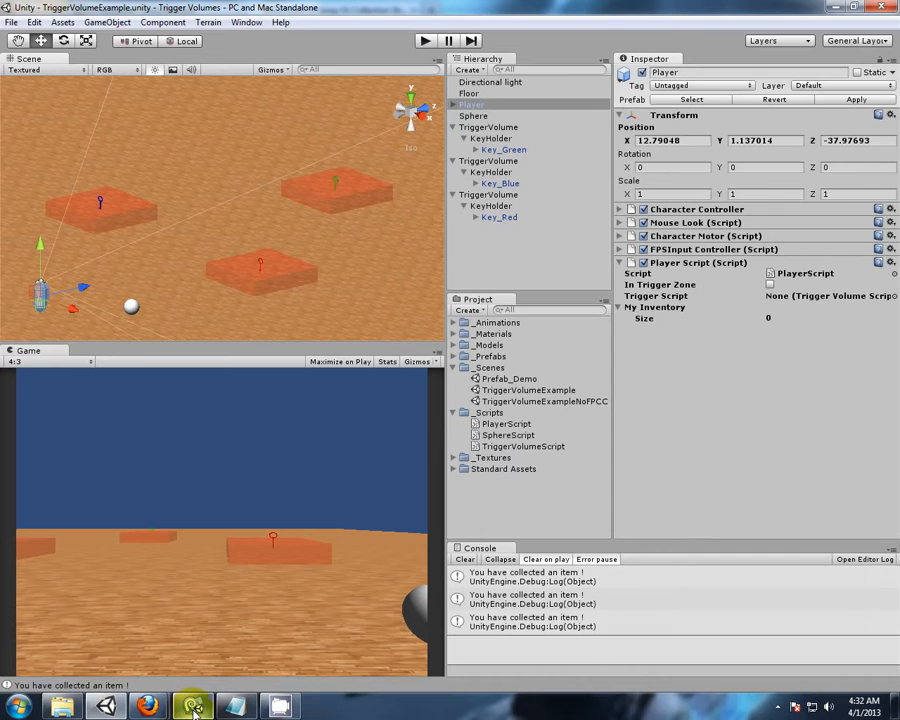
Switch from Unity to MonoDevelop and bring the PlayerScript.js tab forward.
click(190, 702)
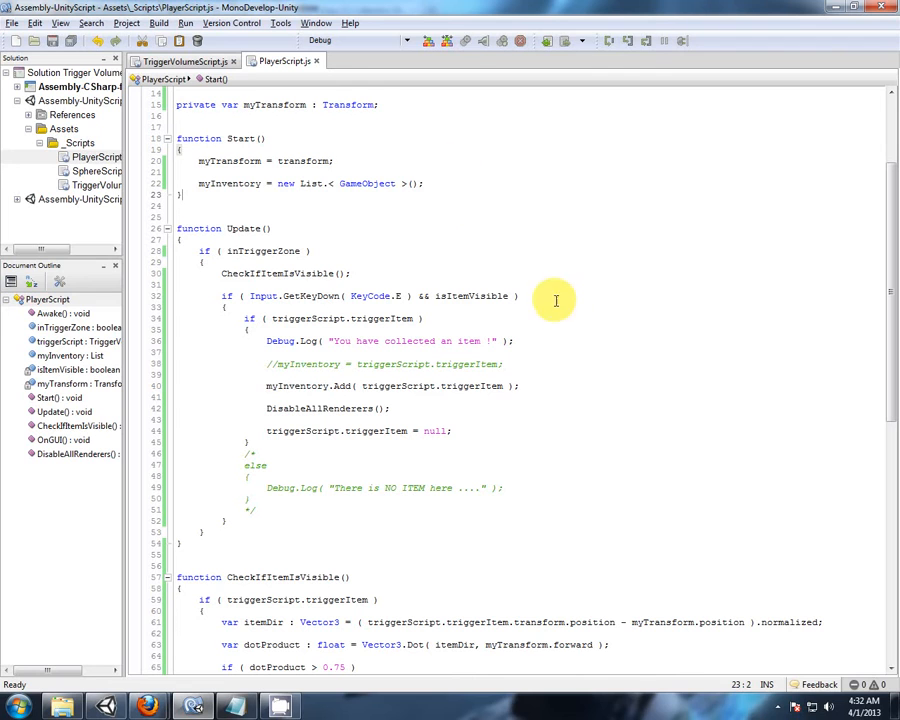
mouse_move(452, 212)
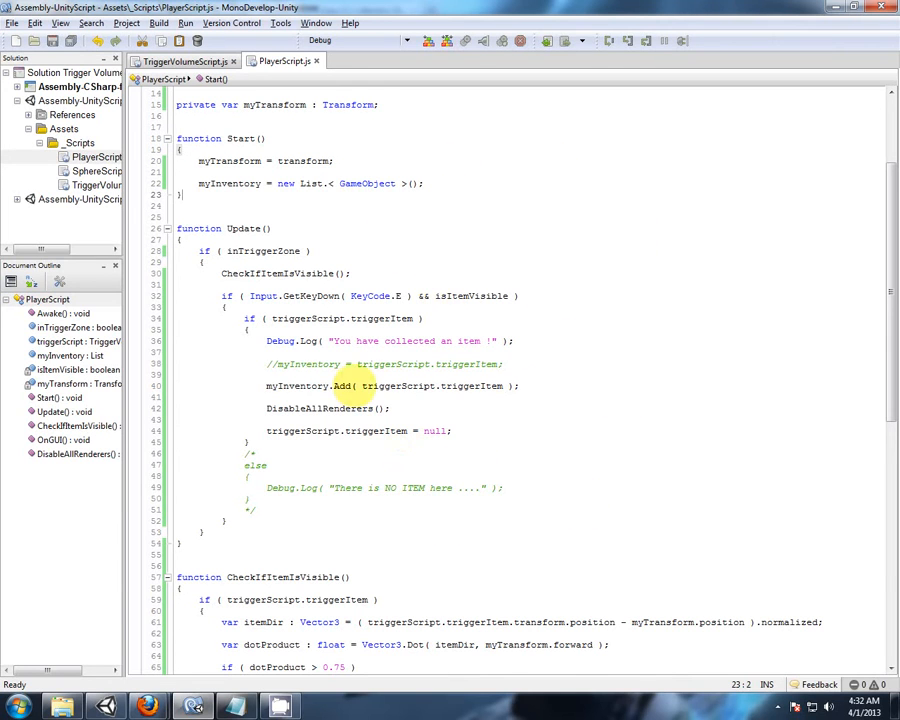
click(420, 184)
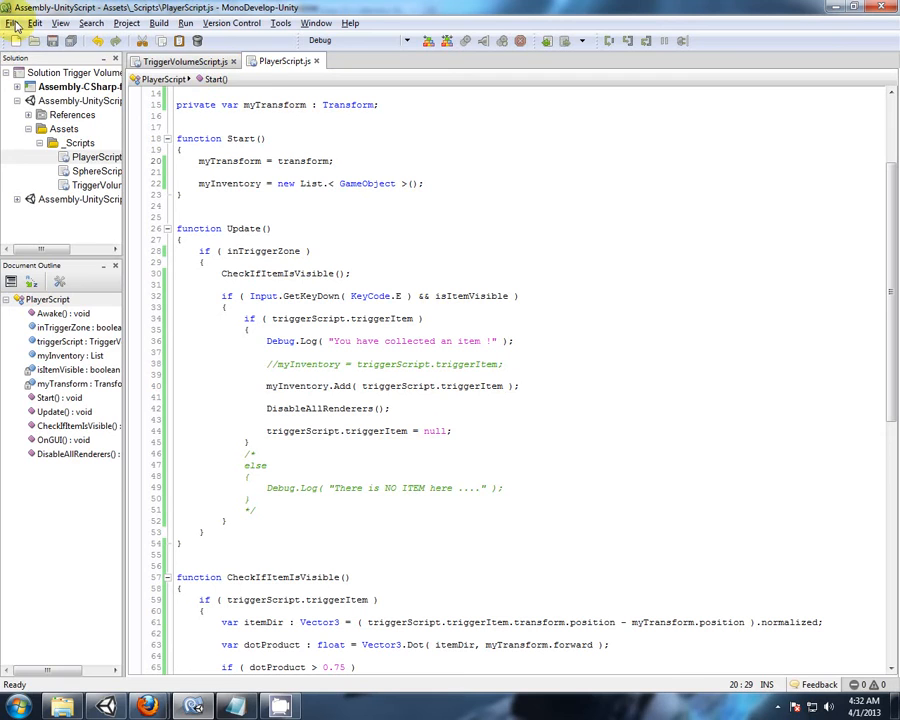
Save PlayerScript as a copy named 'PlayerScript v212.txt' in the Scripts folder via Save As.
click(16, 20)
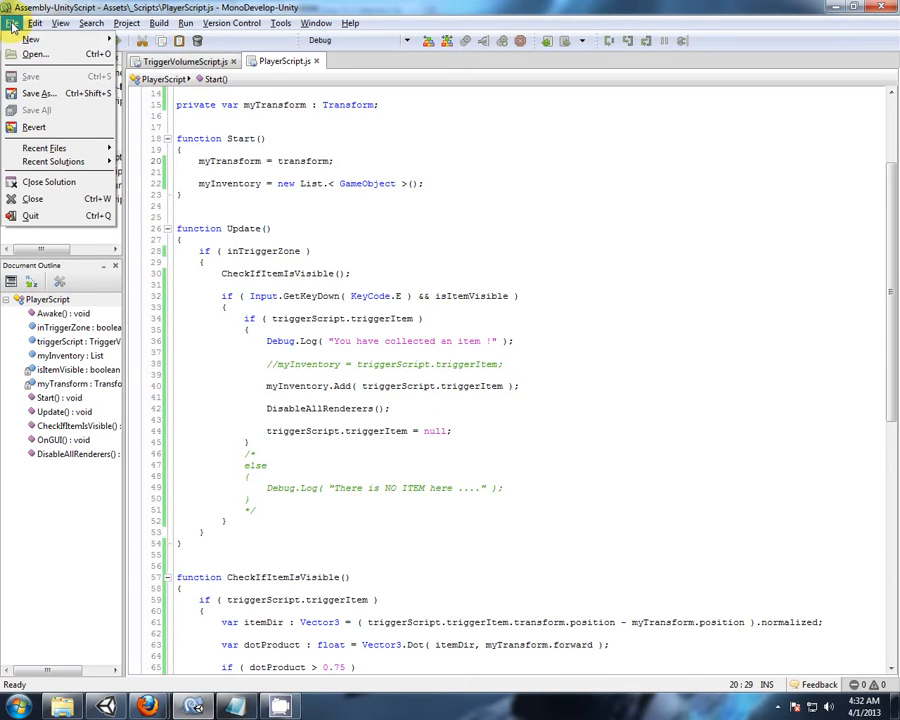
mouse_move(32, 96)
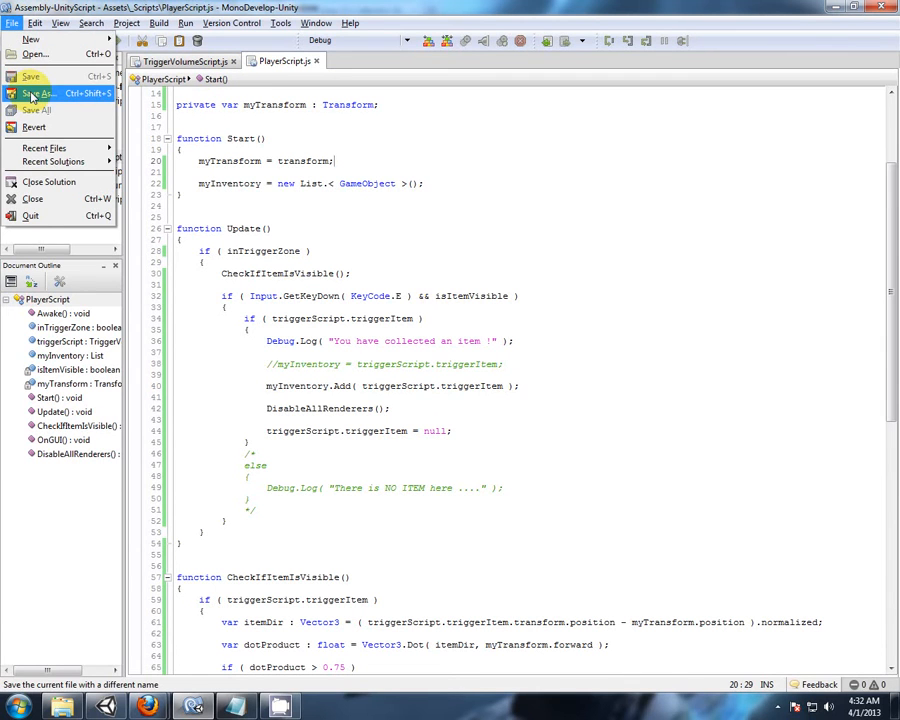
click(30, 94)
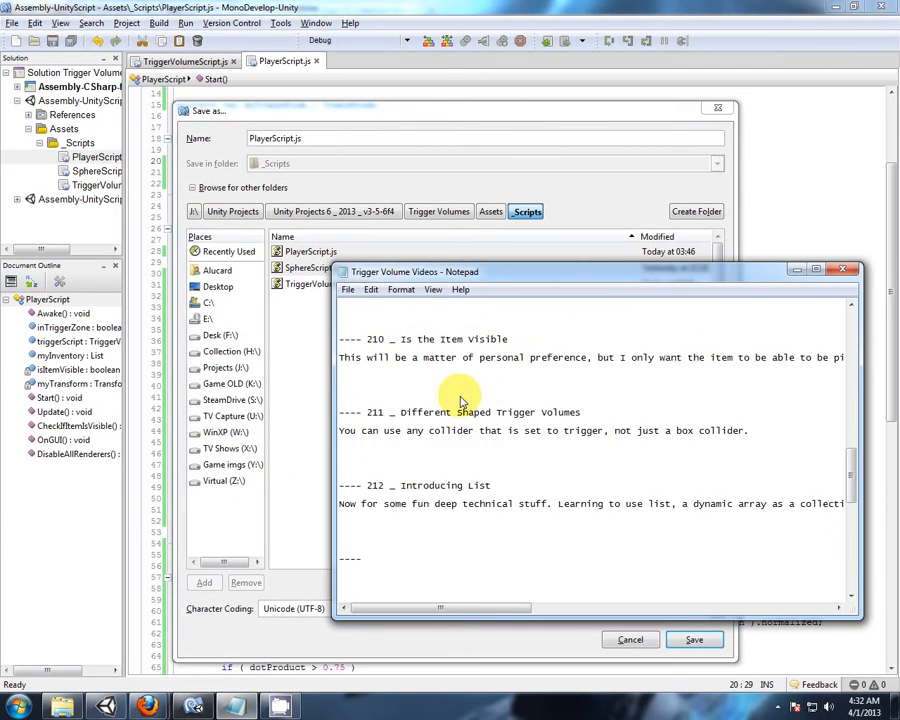
click(848, 270)
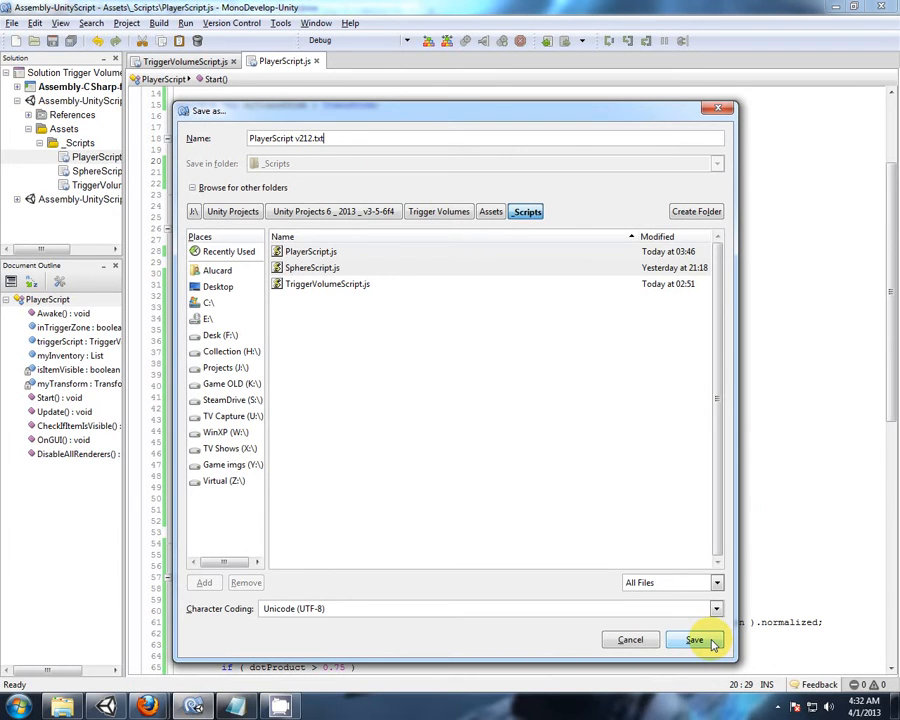
click(696, 640)
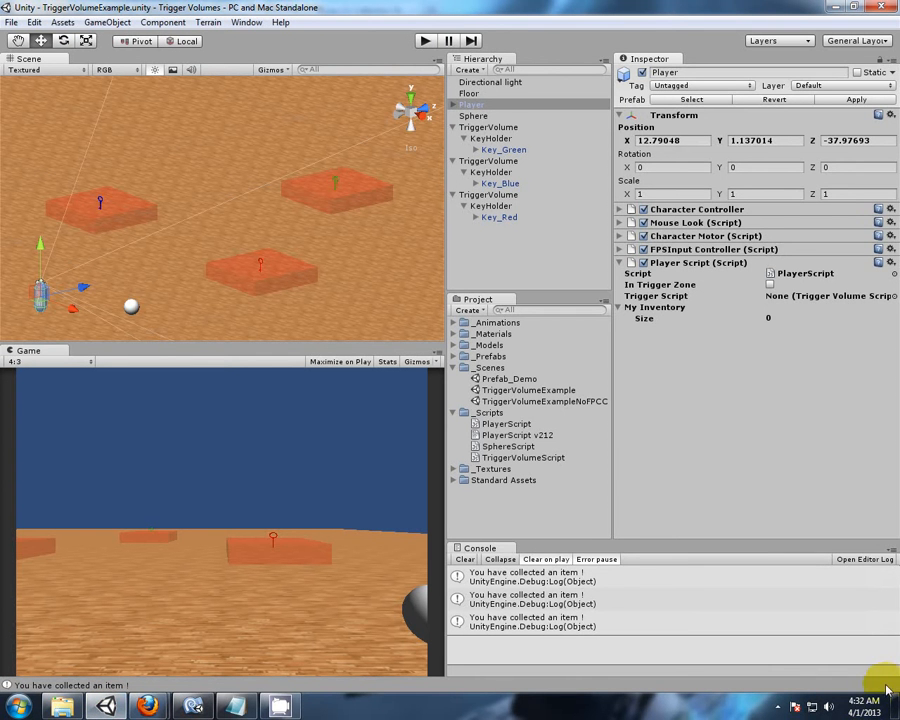
Preview the PlayerScript v212 copy in the Project panel and compare it with the original.
click(512, 436)
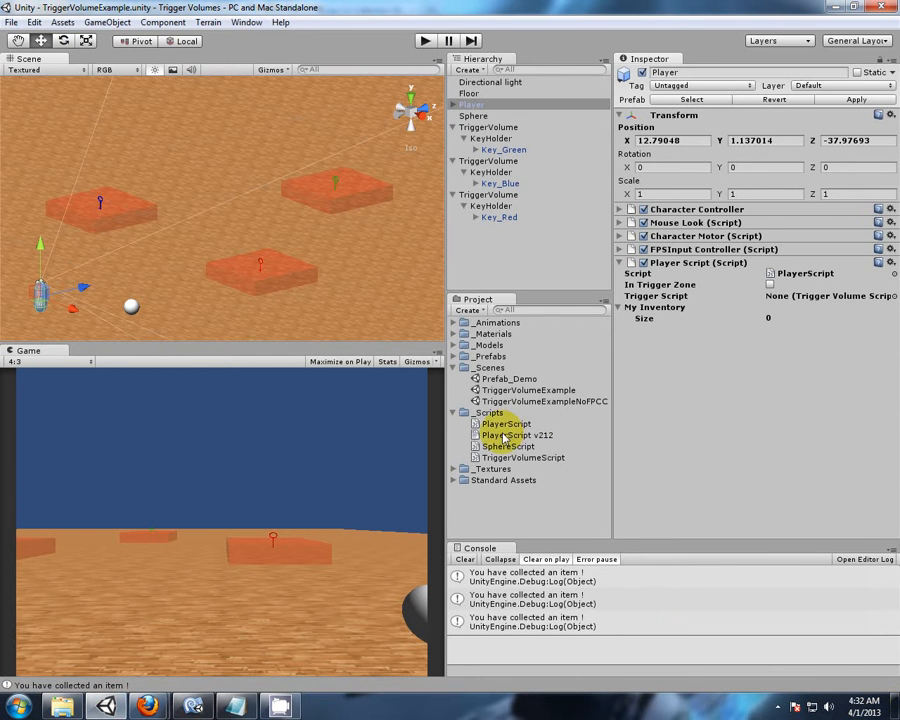
click(508, 436)
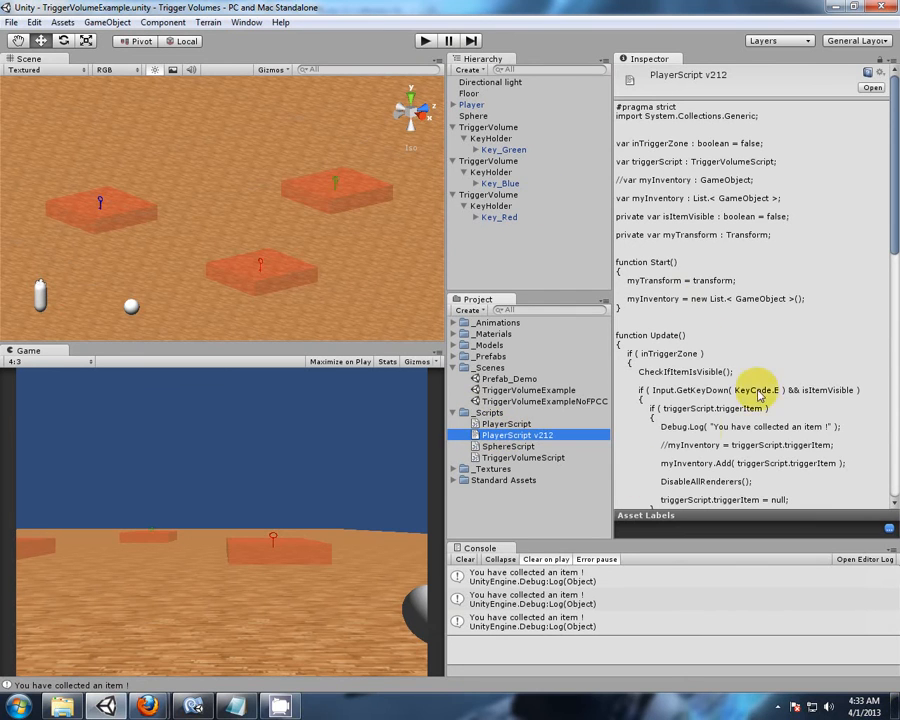
click(504, 424)
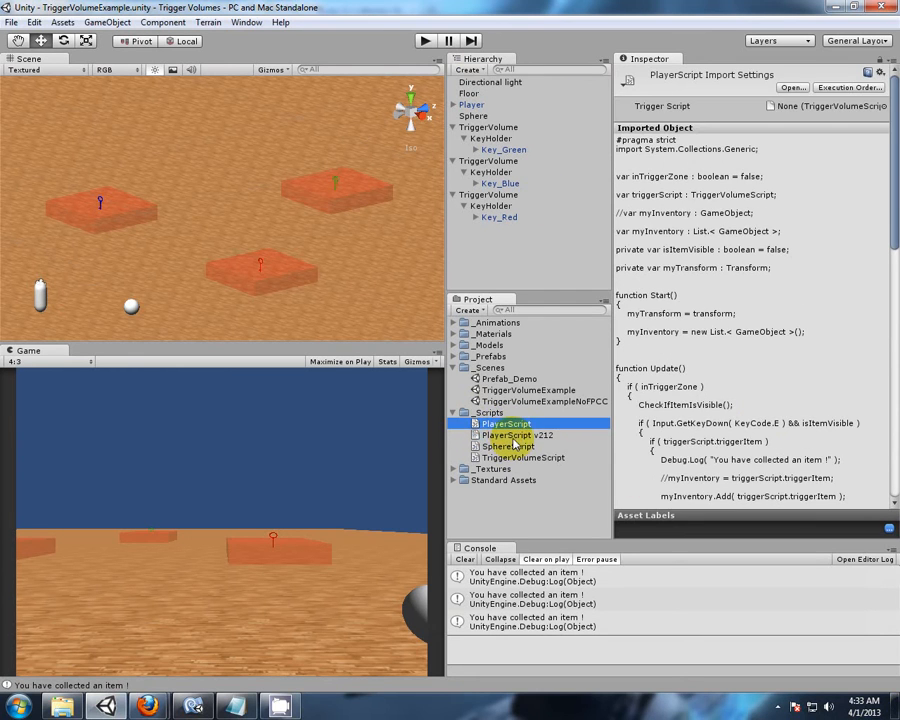
click(516, 434)
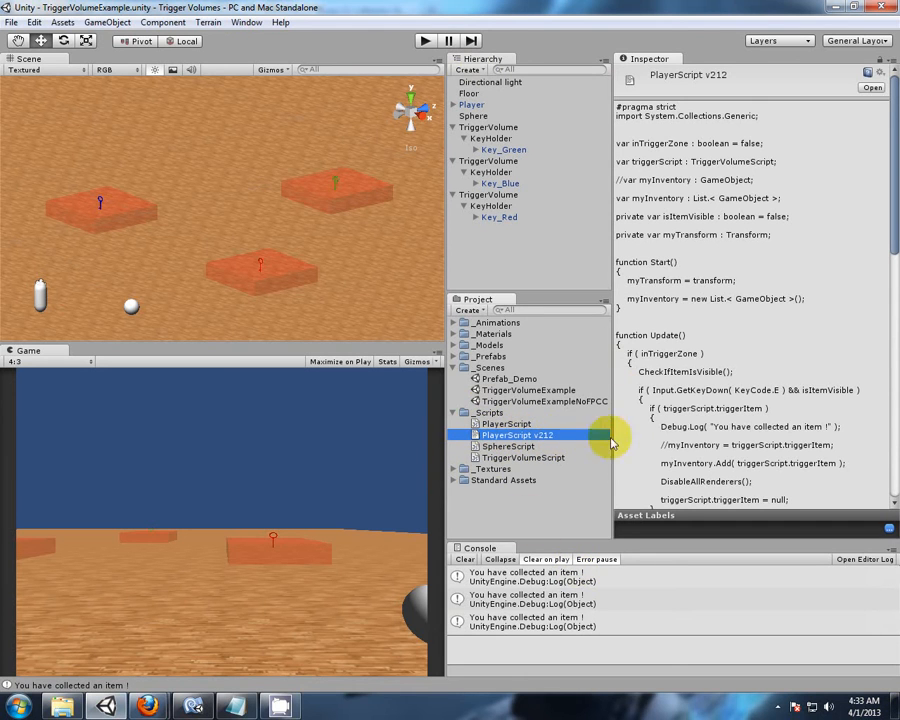
mouse_move(512, 424)
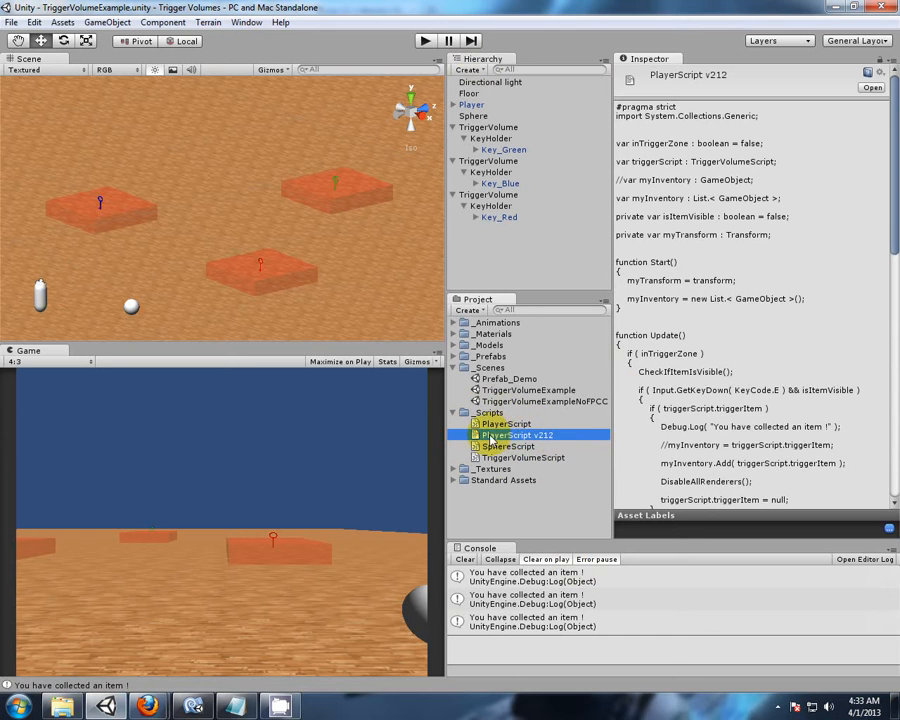
Show the v212 copy in Explorer to confirm it exists in the Scripts folder, then close Explorer.
right_click(516, 436)
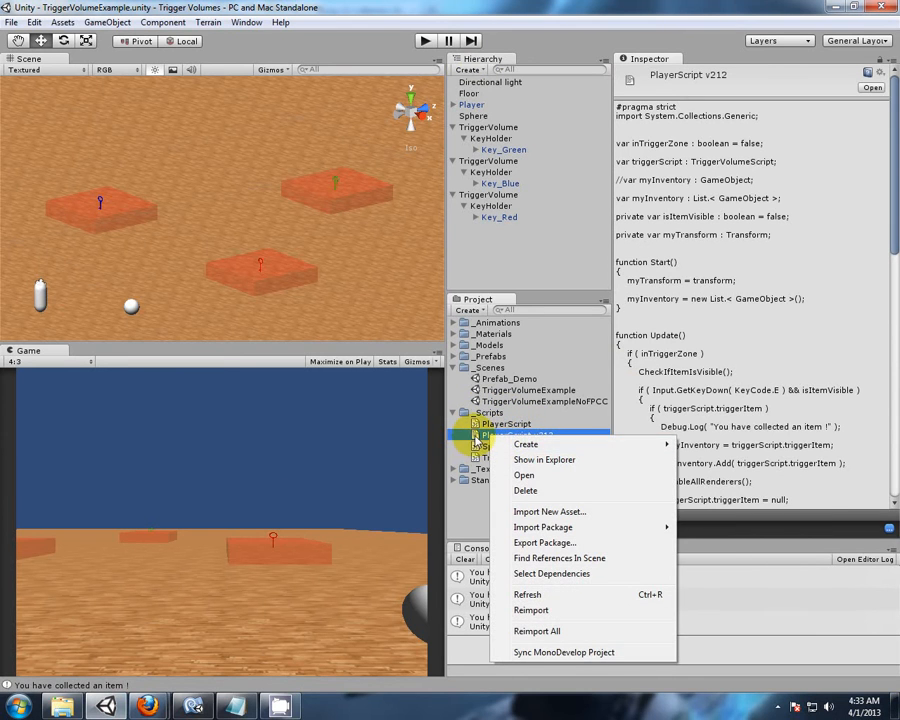
click(544, 458)
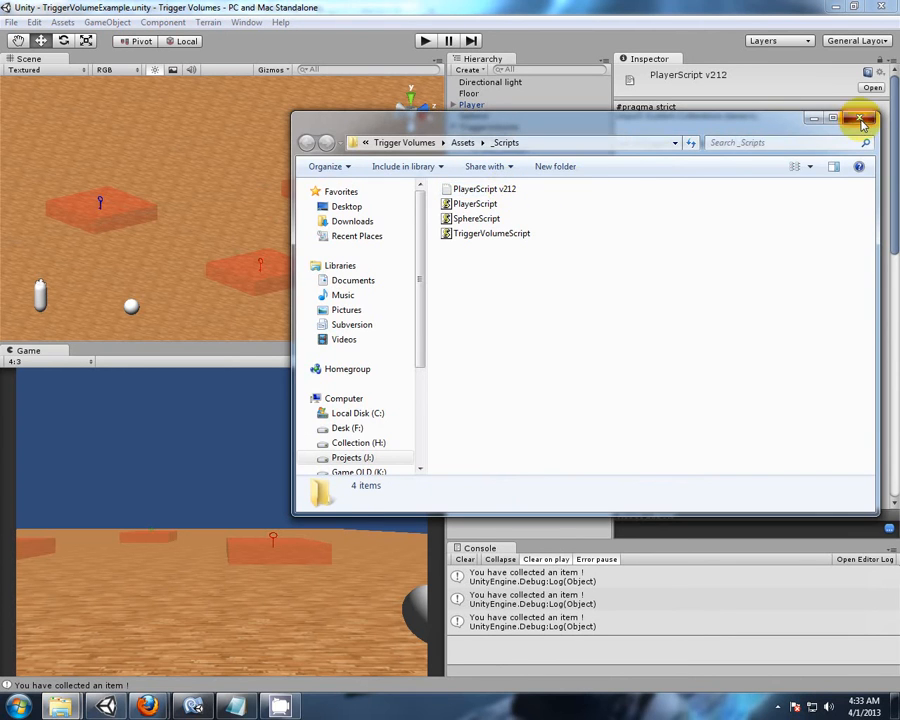
click(860, 120)
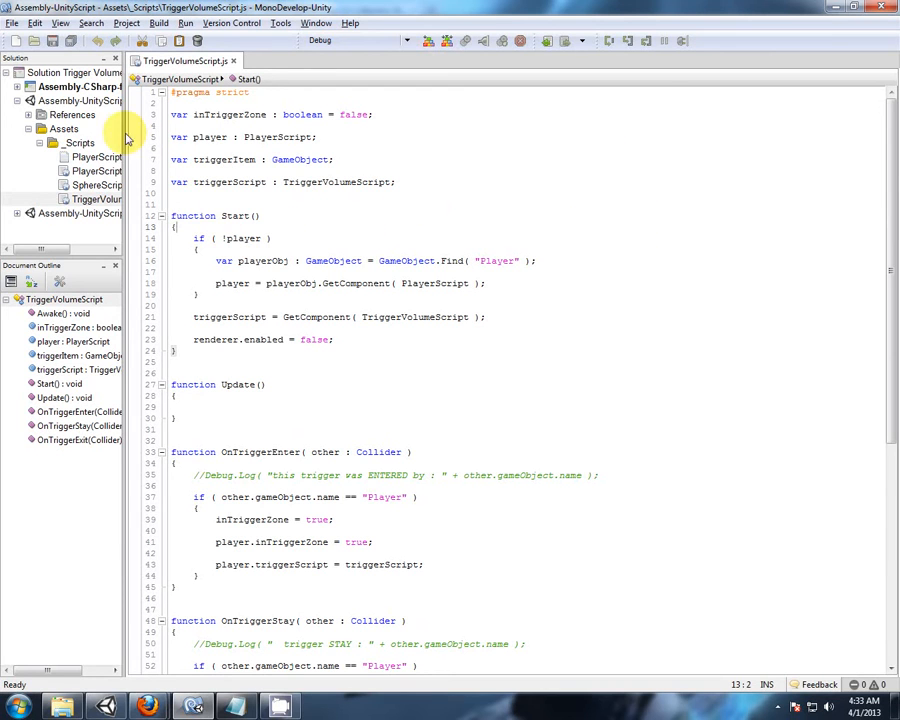
Save TriggerVolumeScript as a copy named 'TriggerVolumeScript v212.txt' in the Scripts folder.
click(12, 24)
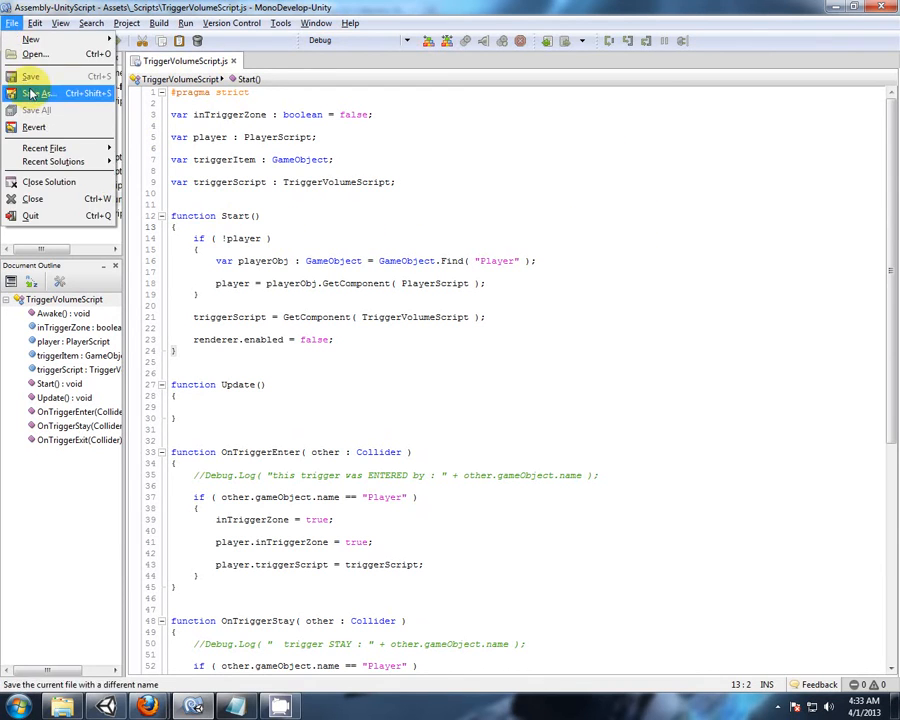
click(40, 94)
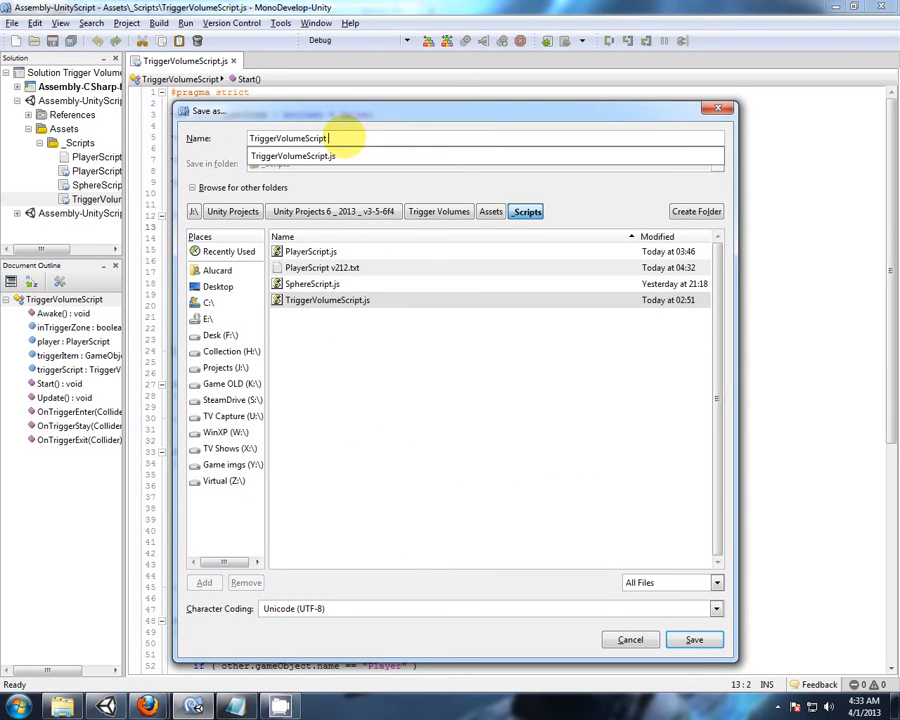
text(v212)
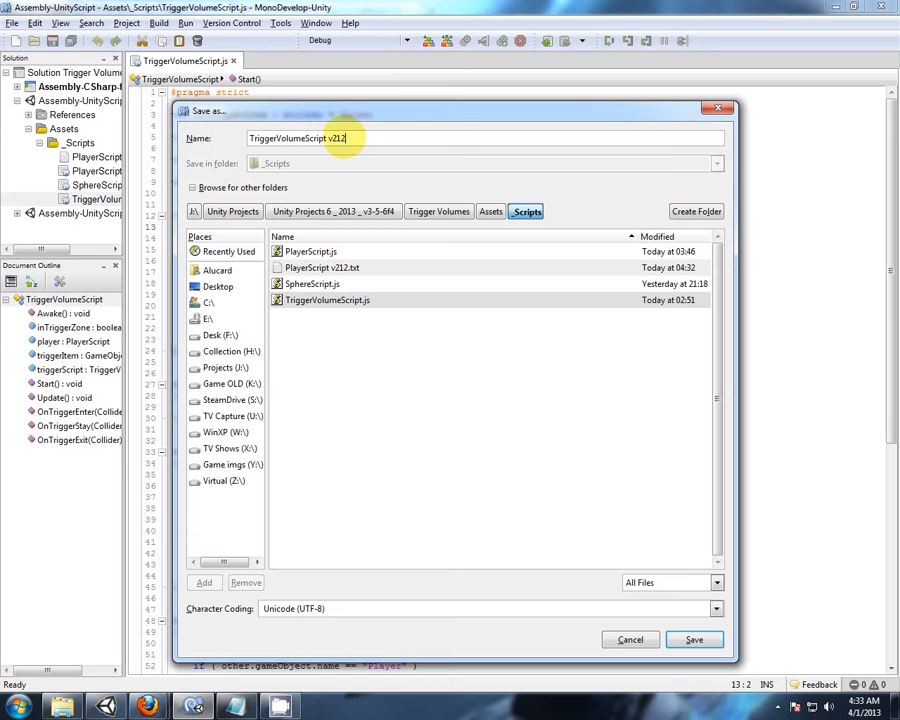
text(.txt)
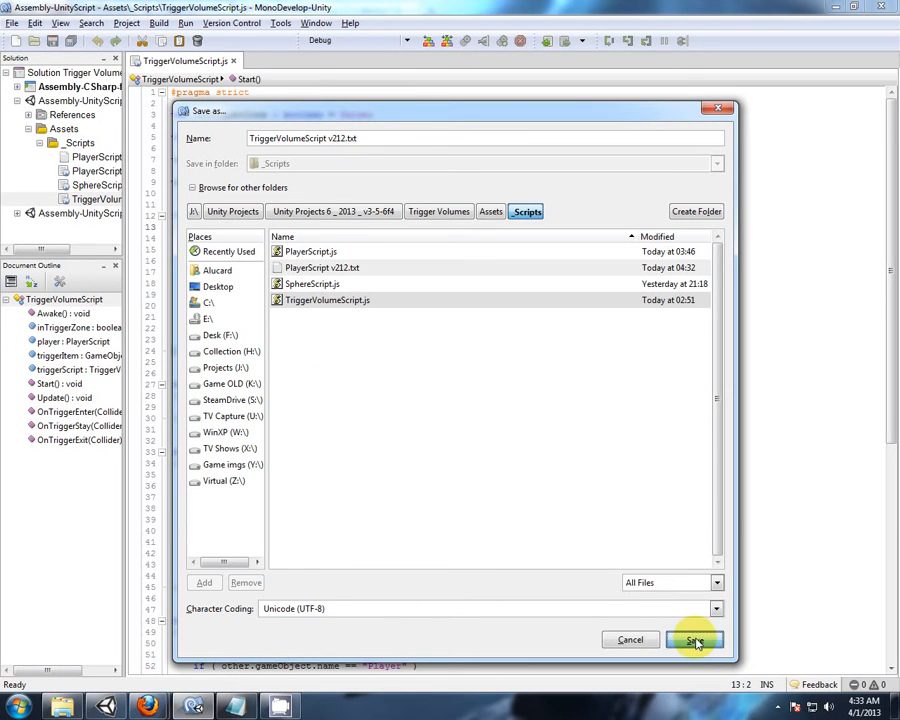
click(696, 640)
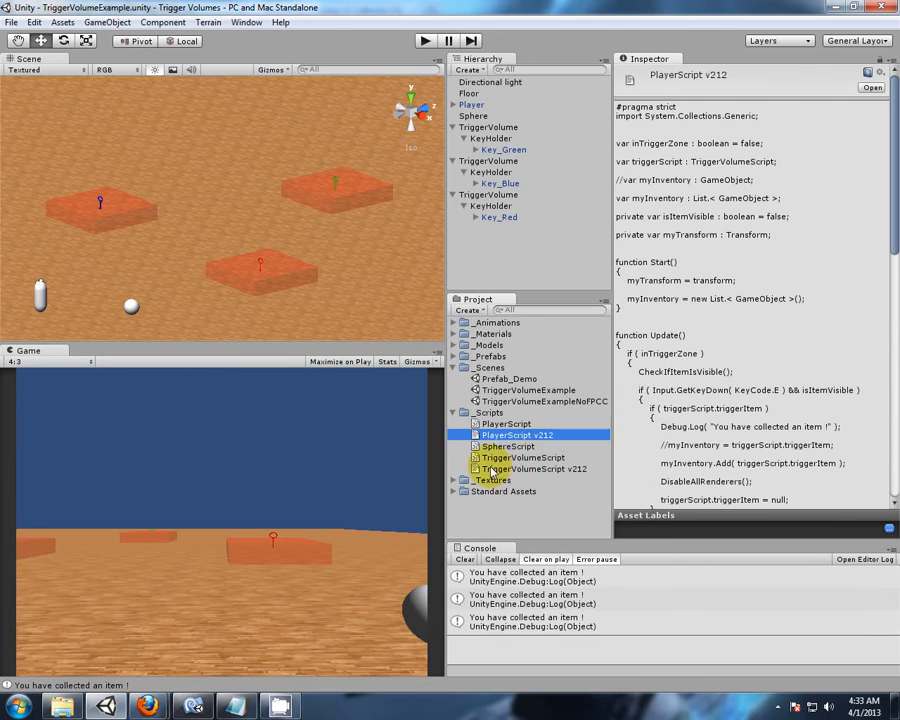
Preview the TriggerVolumeScript v212 copy, play the scene and collect the keys with E.
click(520, 468)
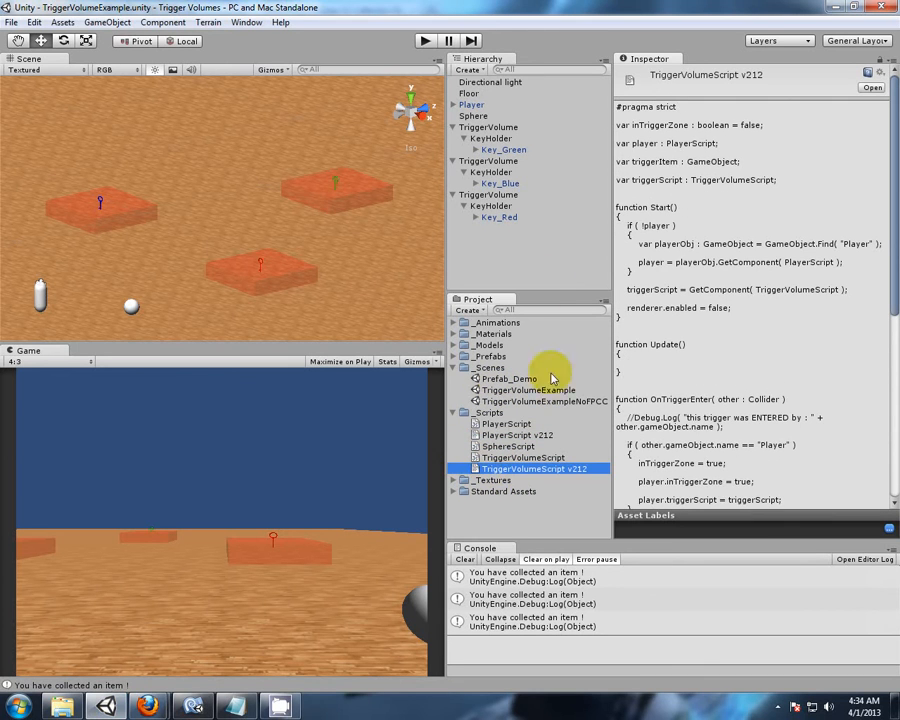
click(466, 560)
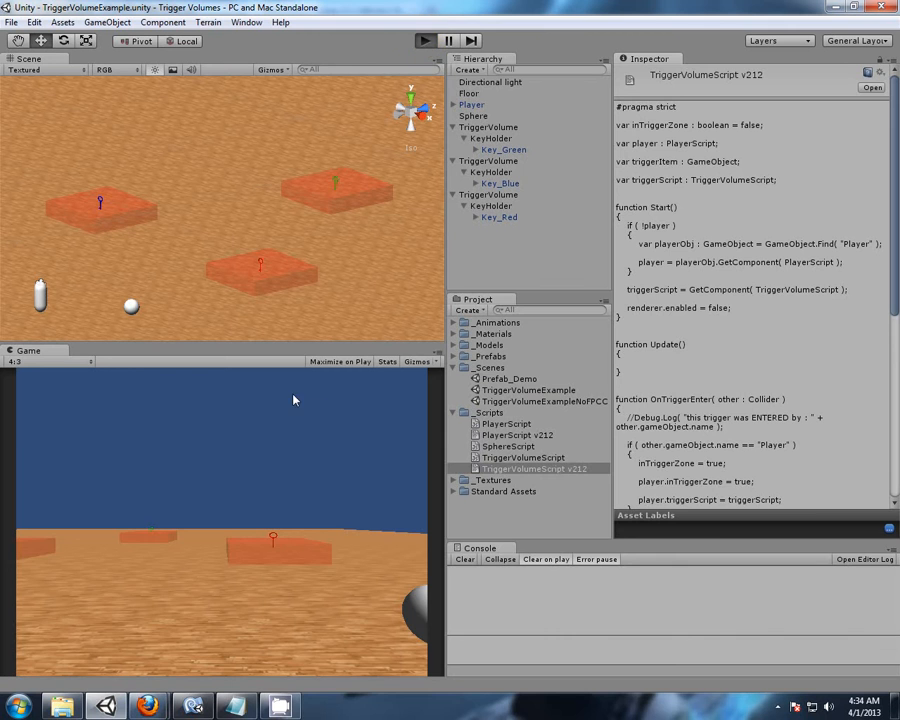
click(472, 104)
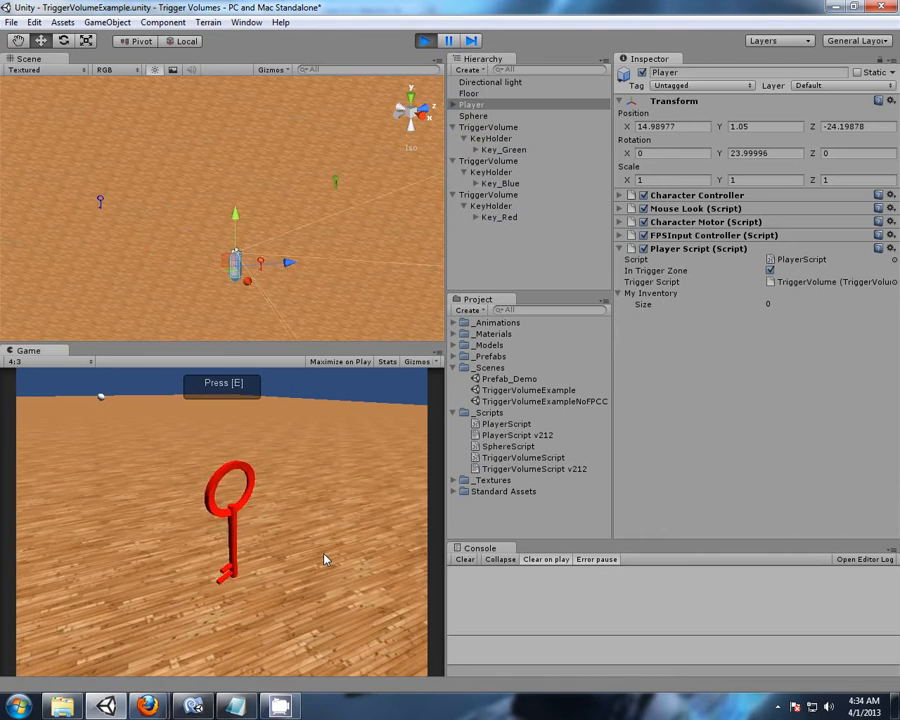
key(e)
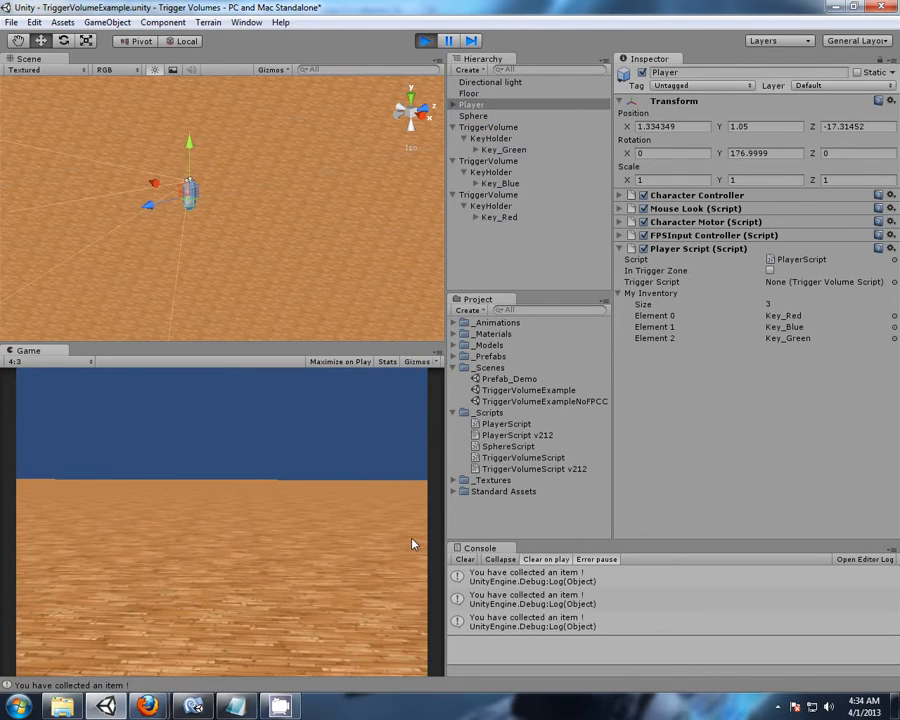
Stop the play test and return to MonoDevelop.
click(420, 40)
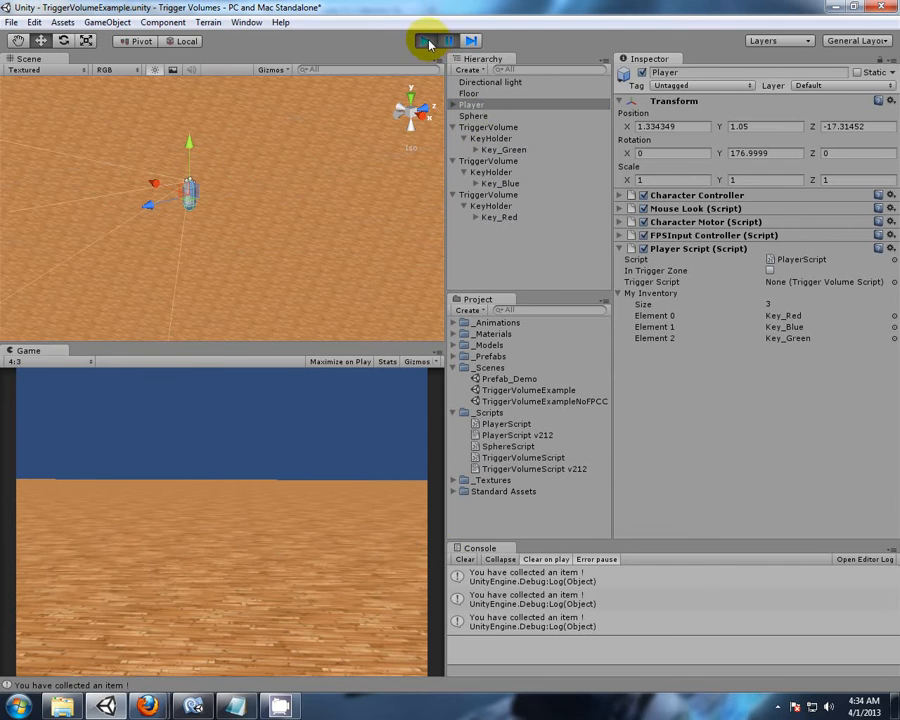
click(420, 40)
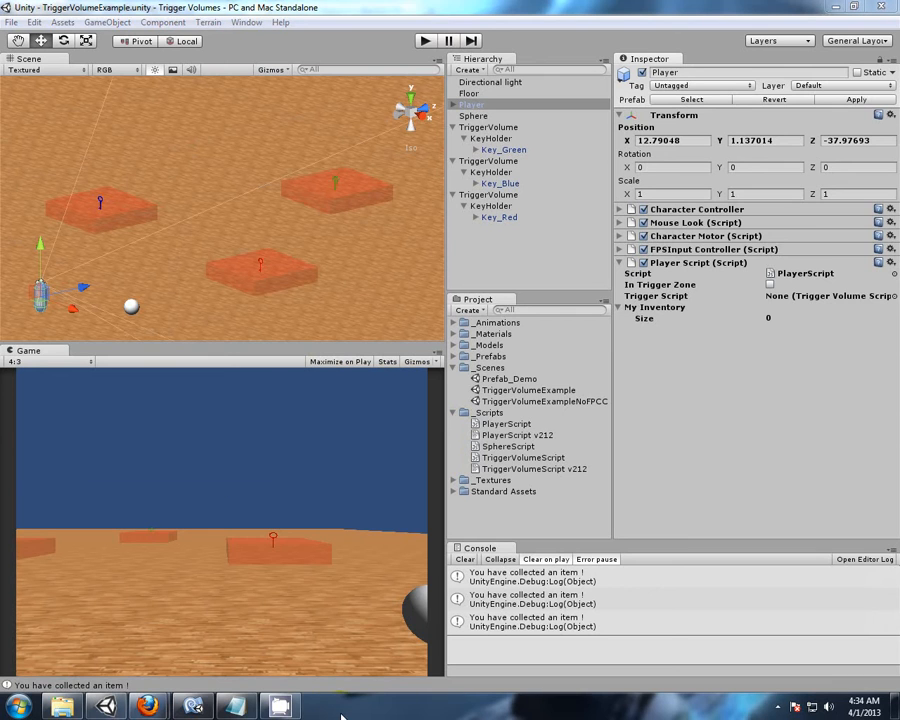
mouse_move(412, 548)
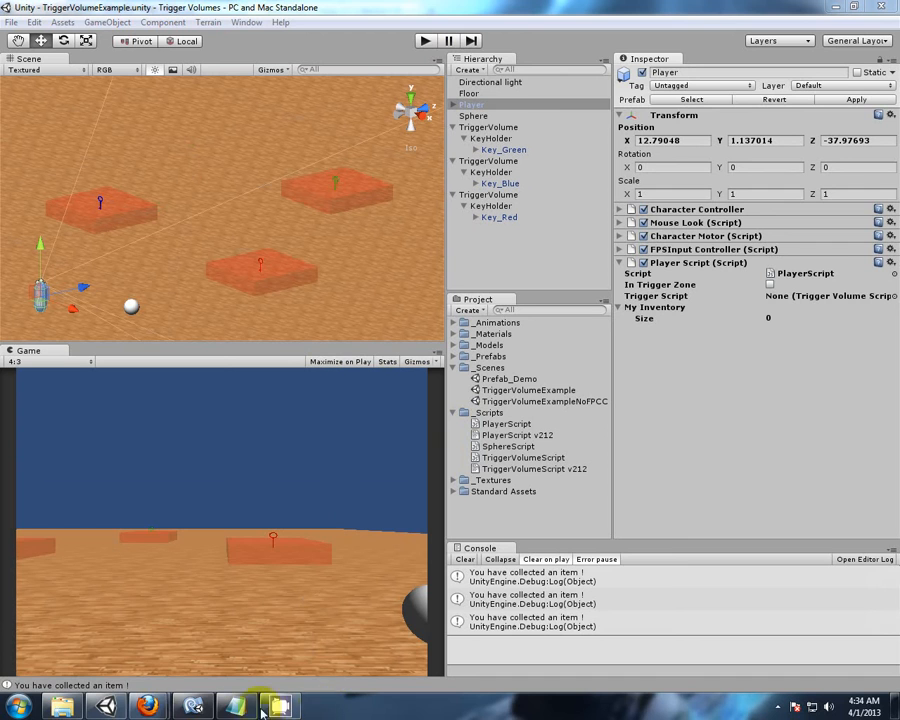
mouse_move(152, 704)
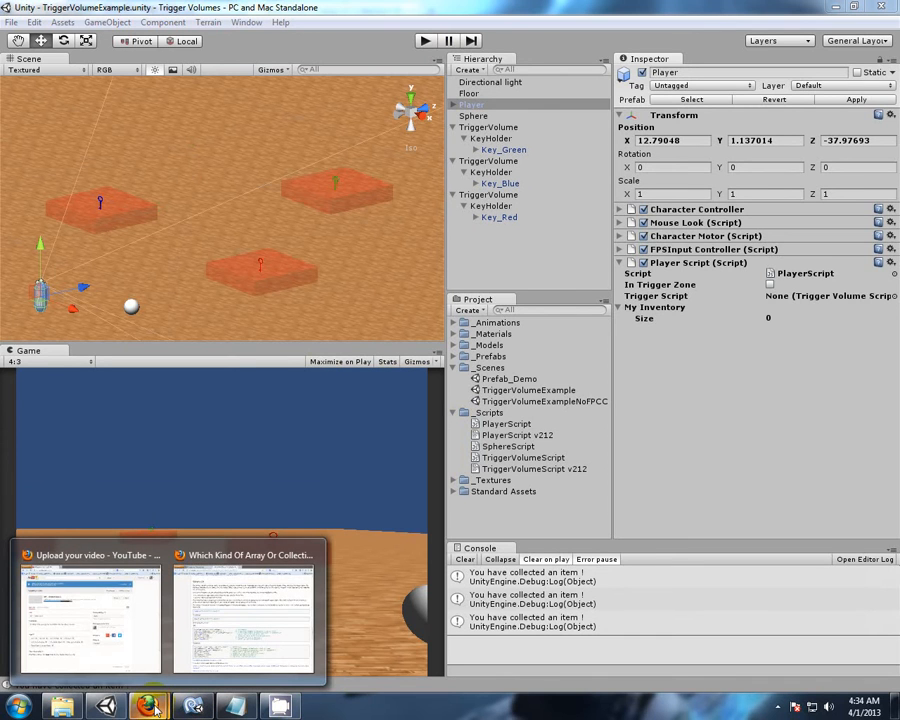
click(194, 704)
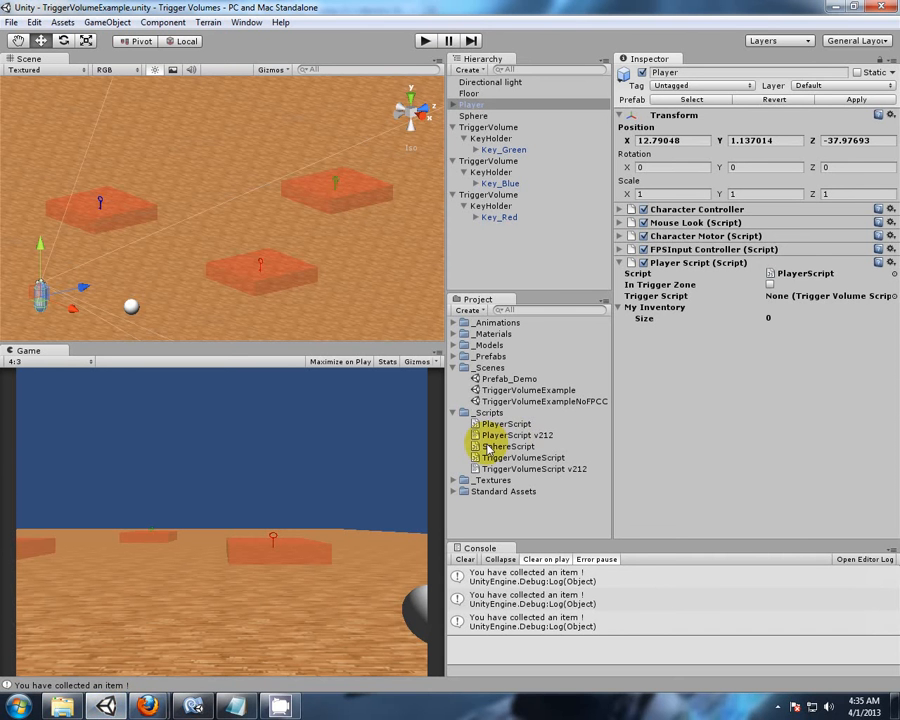
Open PlayerScript and declare 'private var showInventory : boolean = false;' after the variables.
click(504, 424)
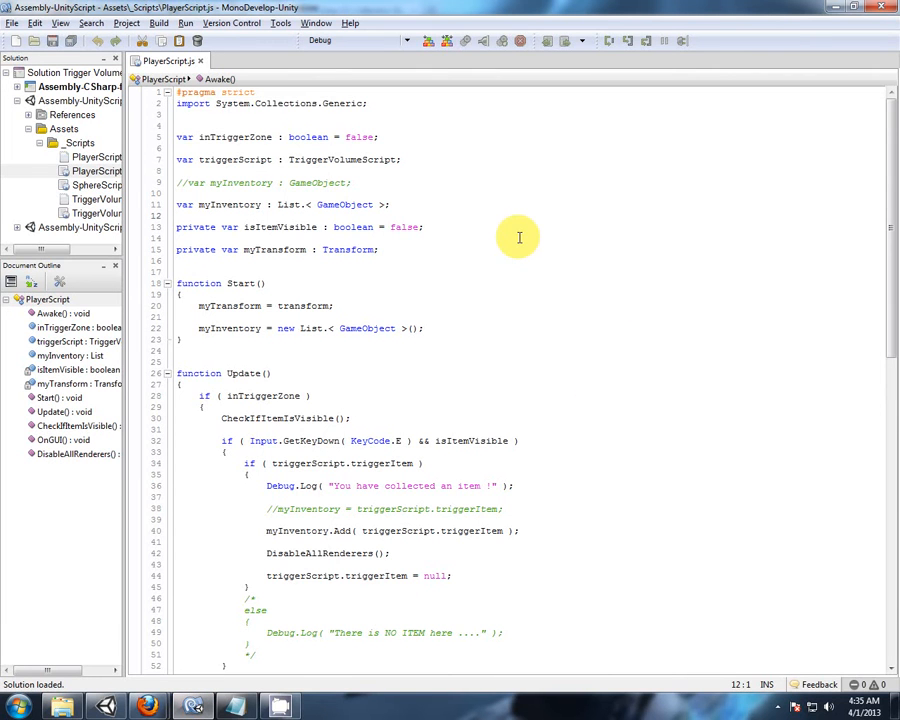
mouse_move(466, 248)
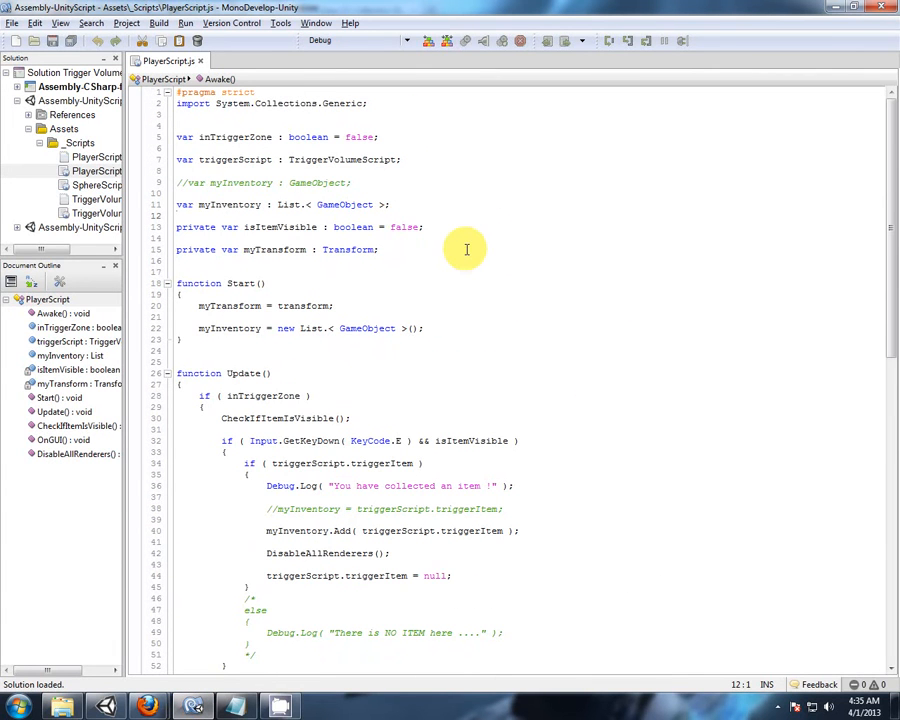
click(380, 248)
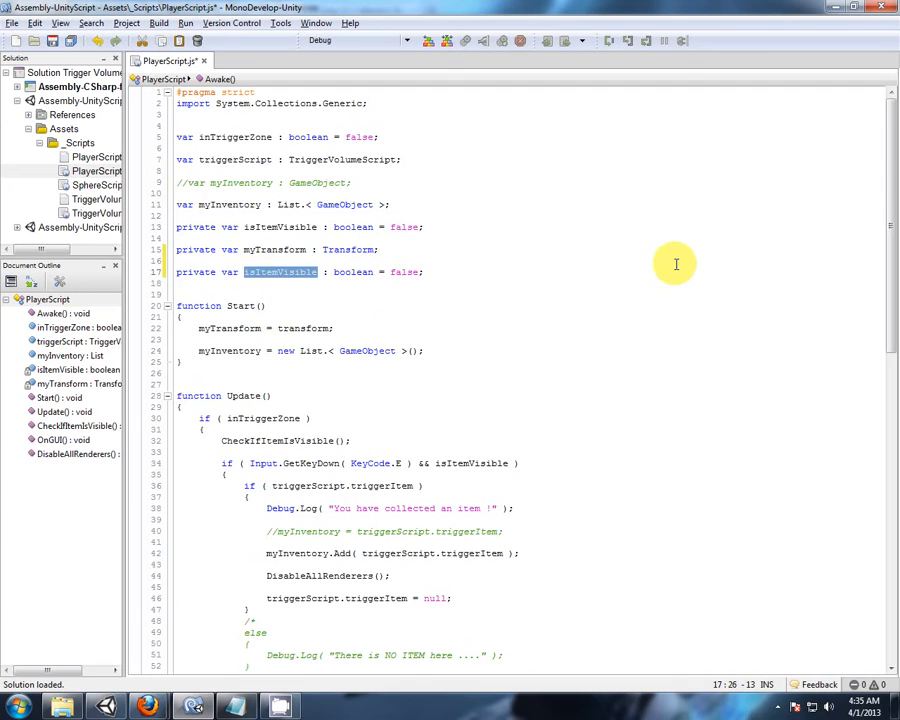
text(show)
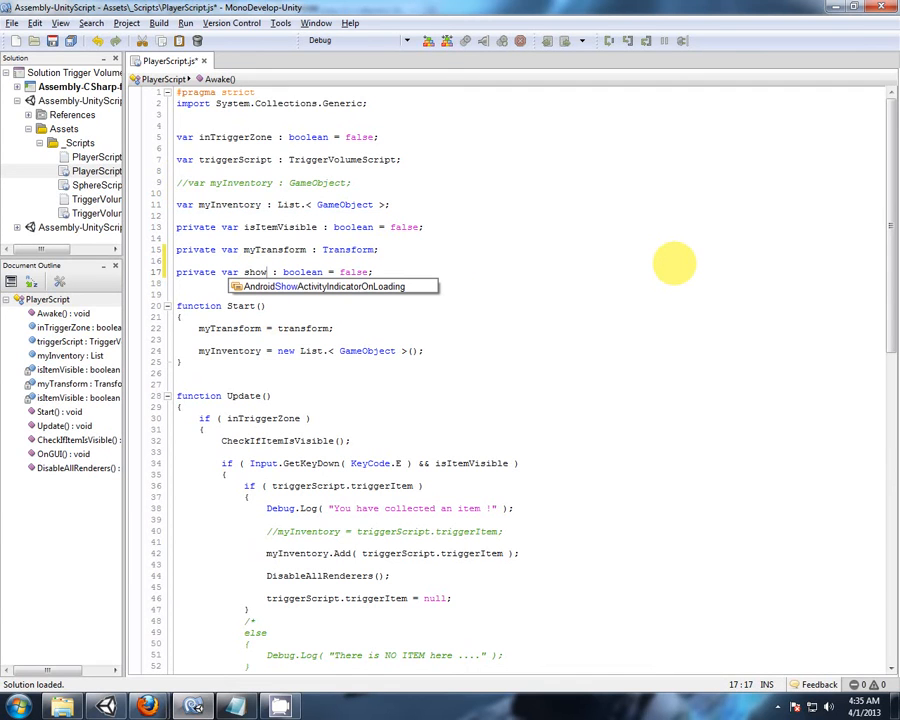
text(Inventory)
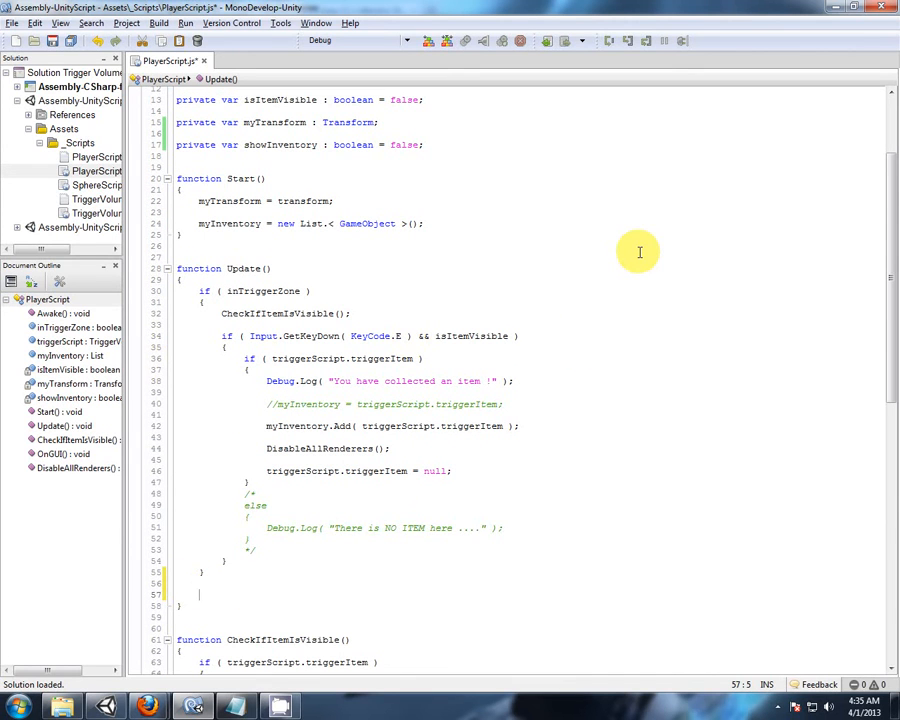
In Update, write the condition if ( Input.GetKey( KeyCode.Tab ) ).
text(if ()
text({)
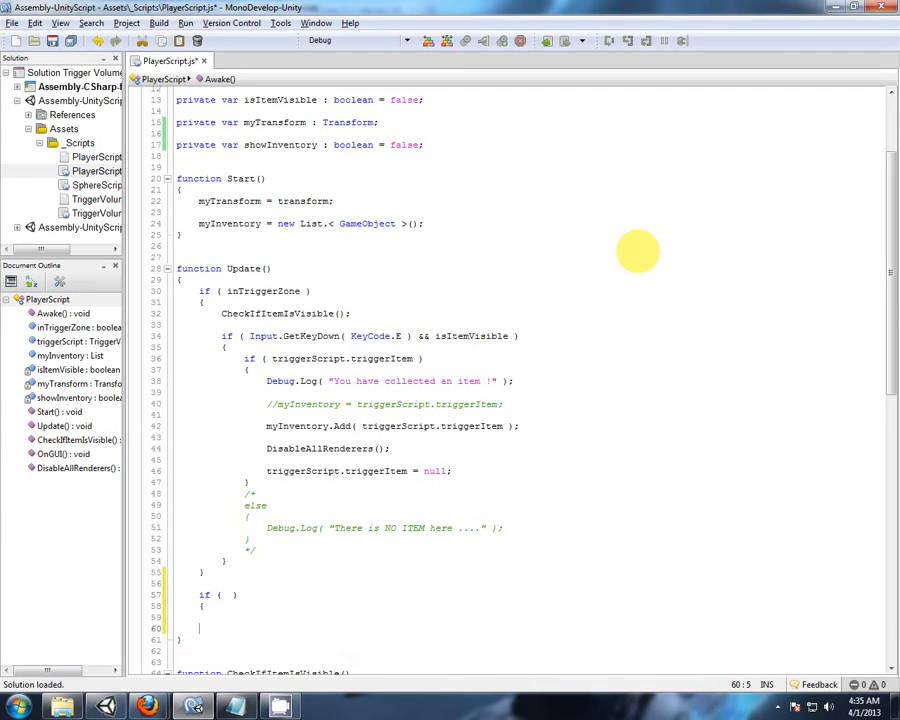
click(228, 596)
text(Inpu)
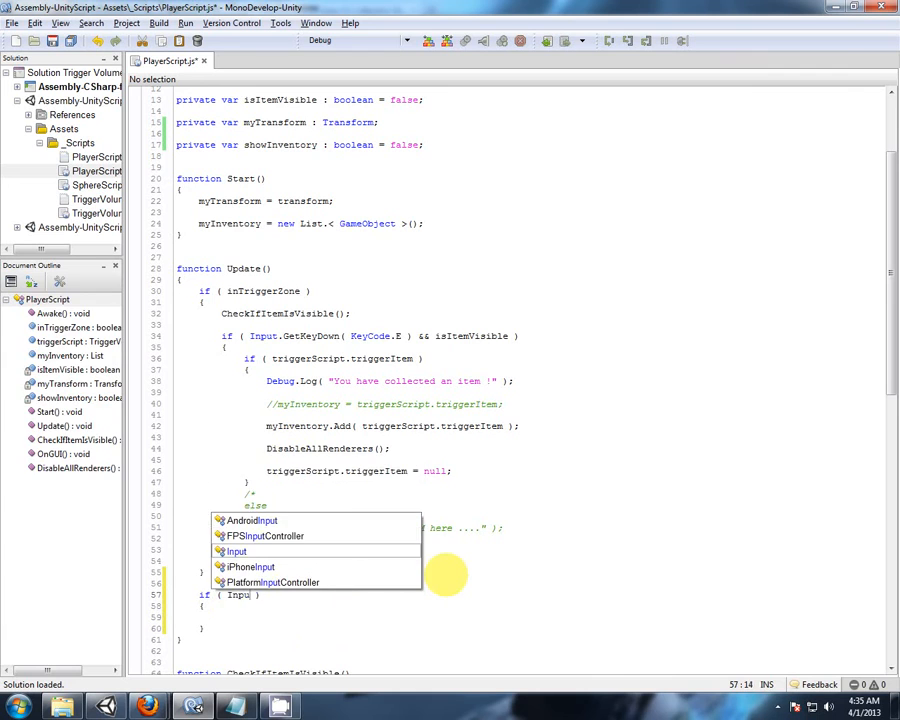
text(GetKey()
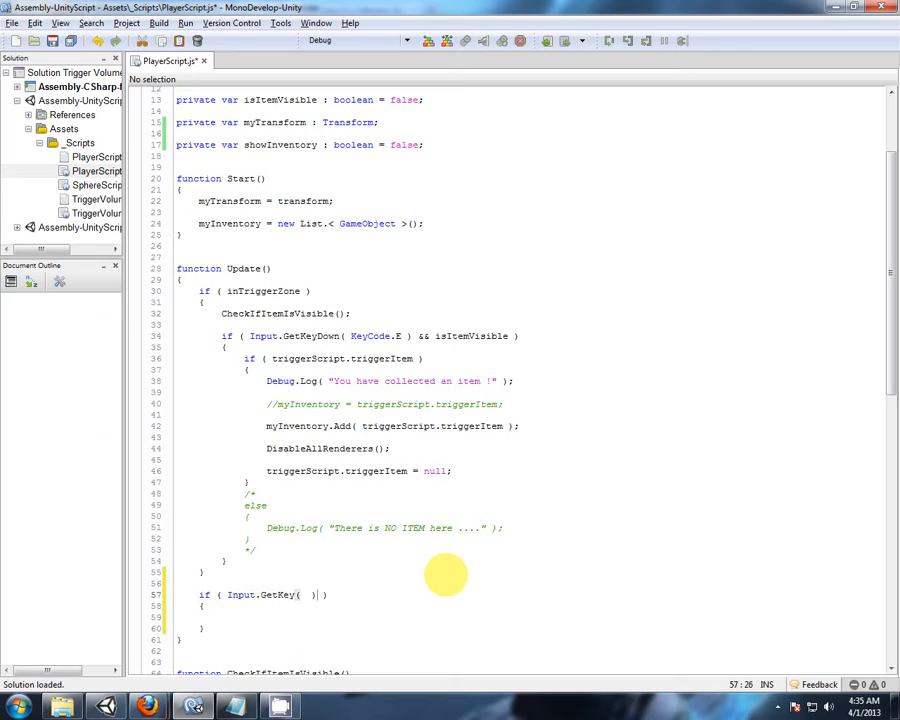
text(Keyco)
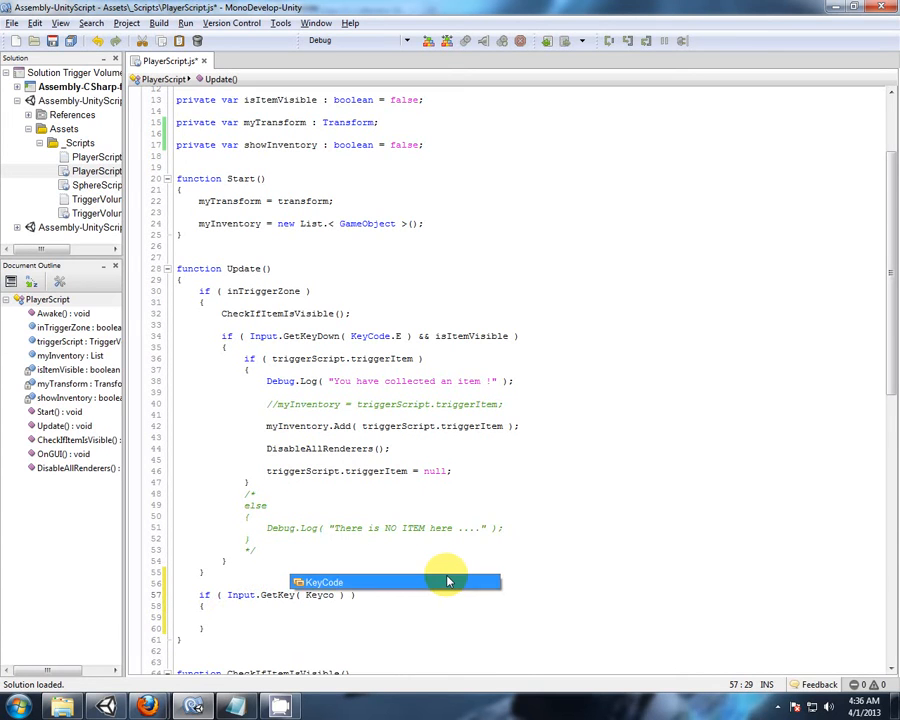
text(.Tab)
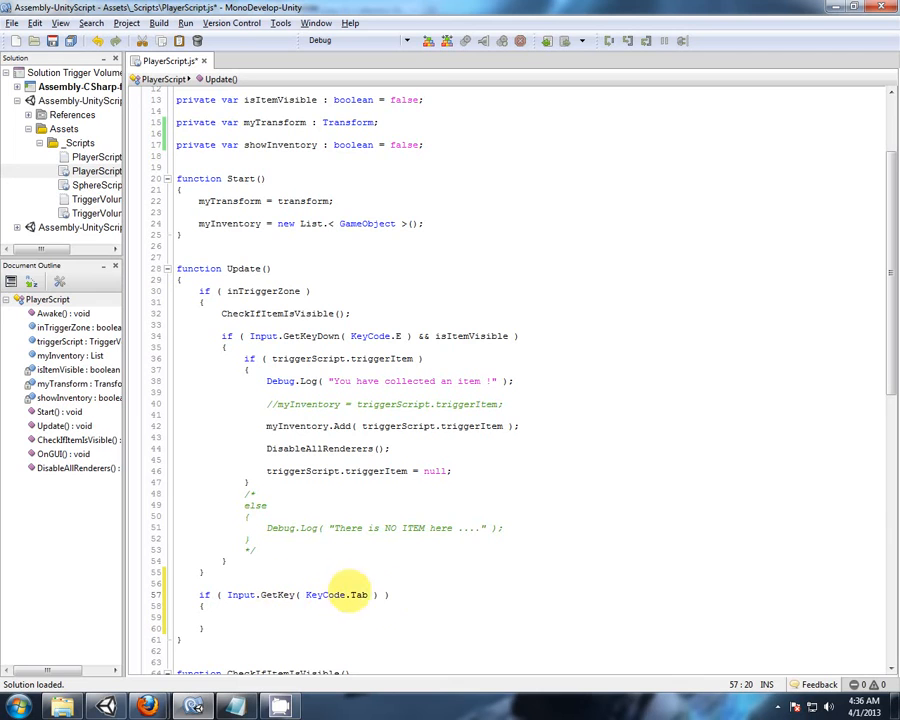
Set showInventory = true inside the if and false in the else branch.
double_click(280, 144)
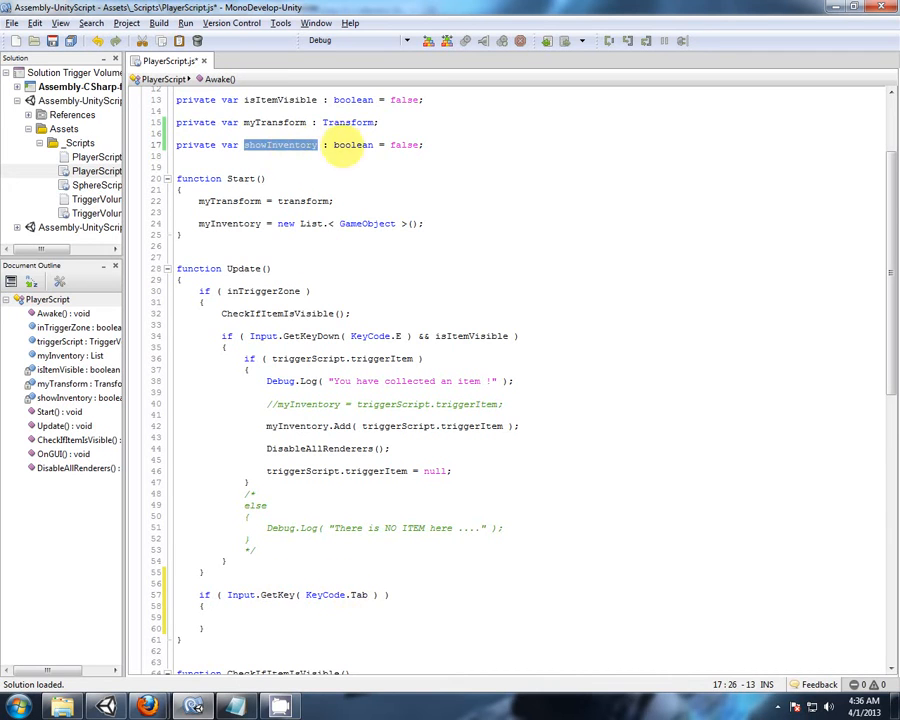
text(showInventory = true;)
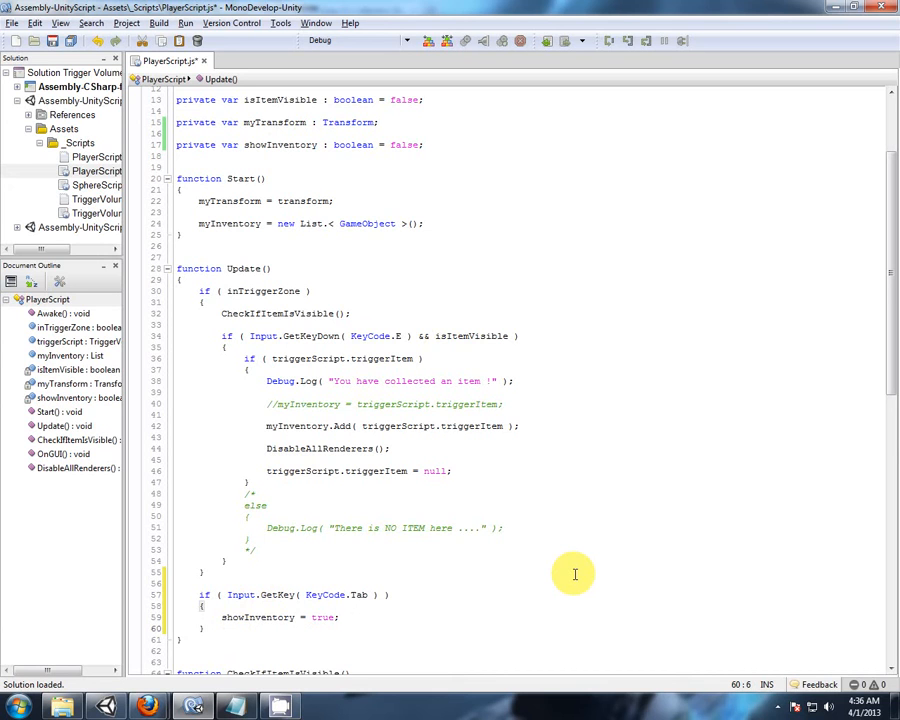
text(else)
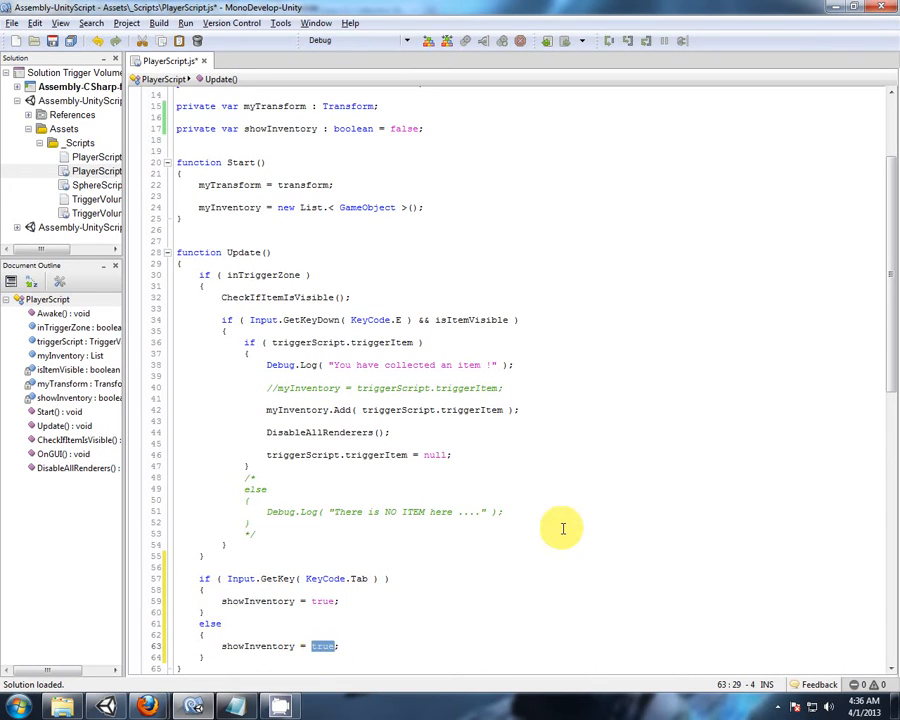
text(False)
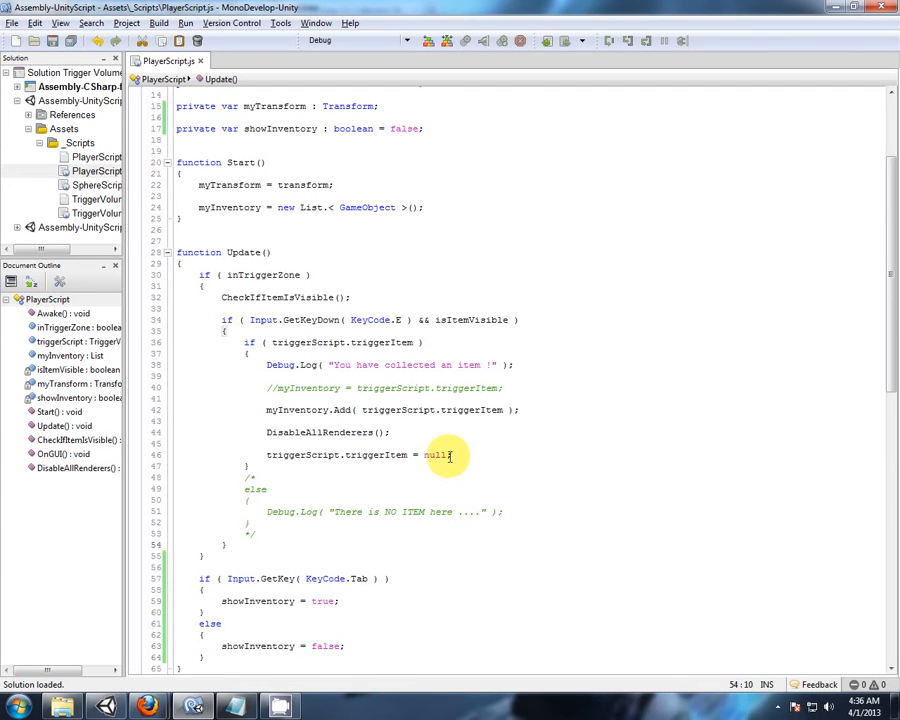
scroll(down, 3)
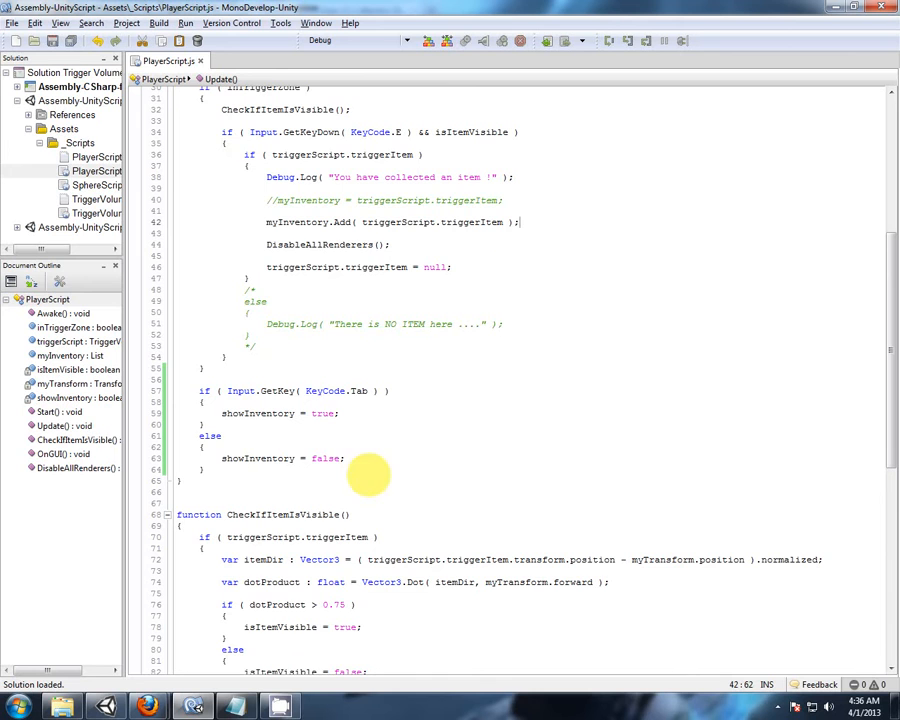
scroll(down, 3)
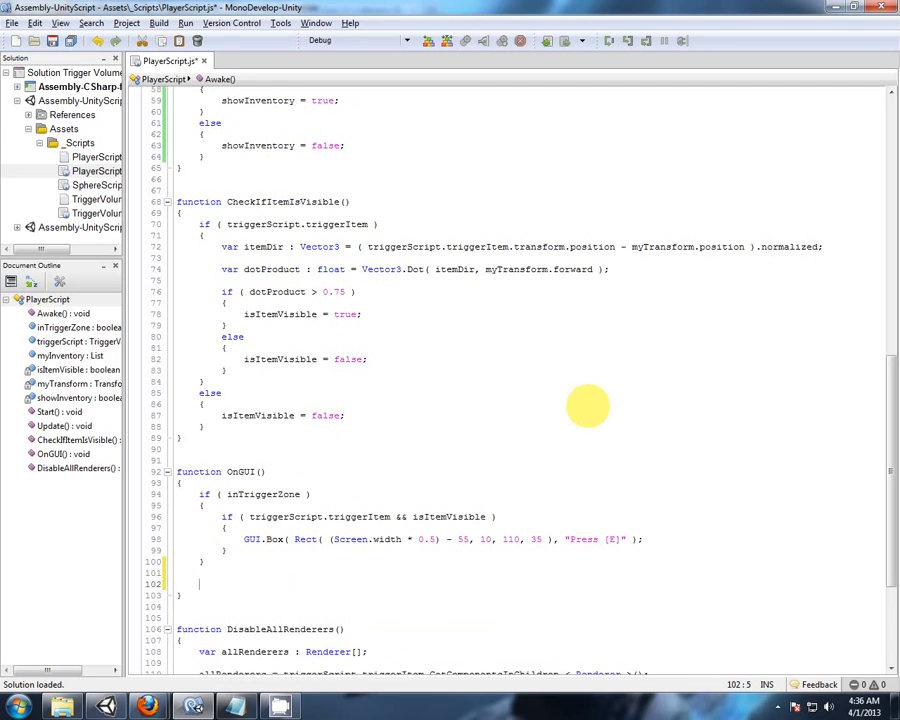
In OnGUI, add an empty if ( showInventory ) { } block below the trigger zone code.
text(if ( ))
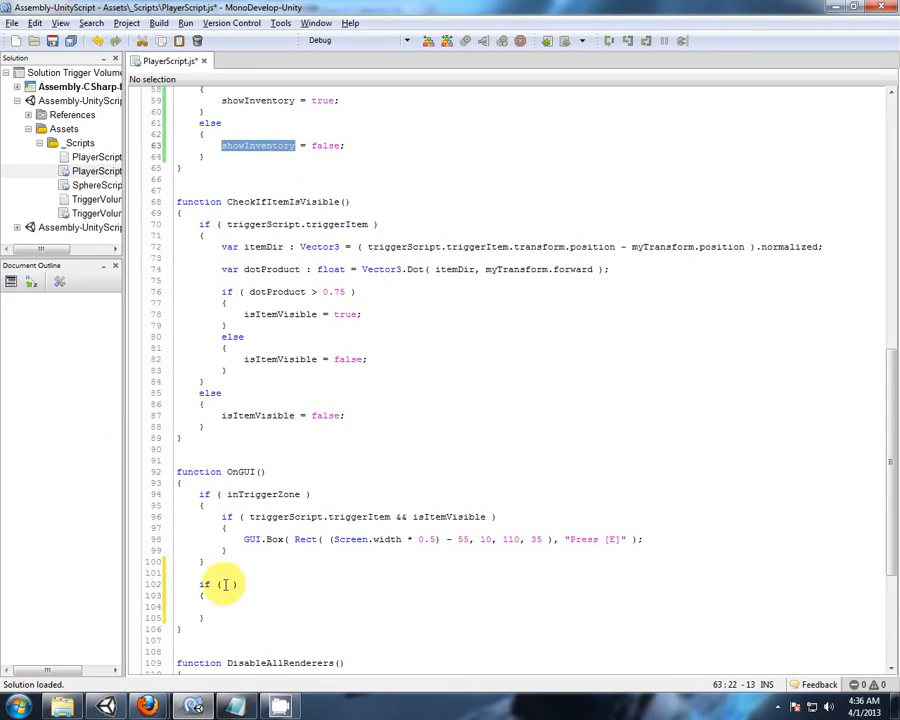
text(showInventory)
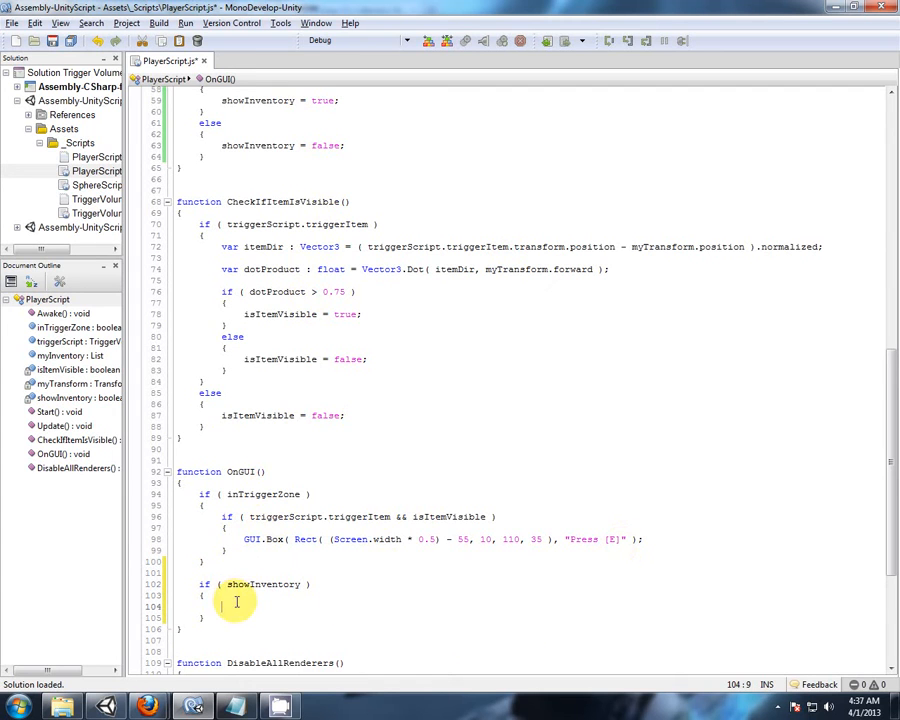
mouse_move(298, 200)
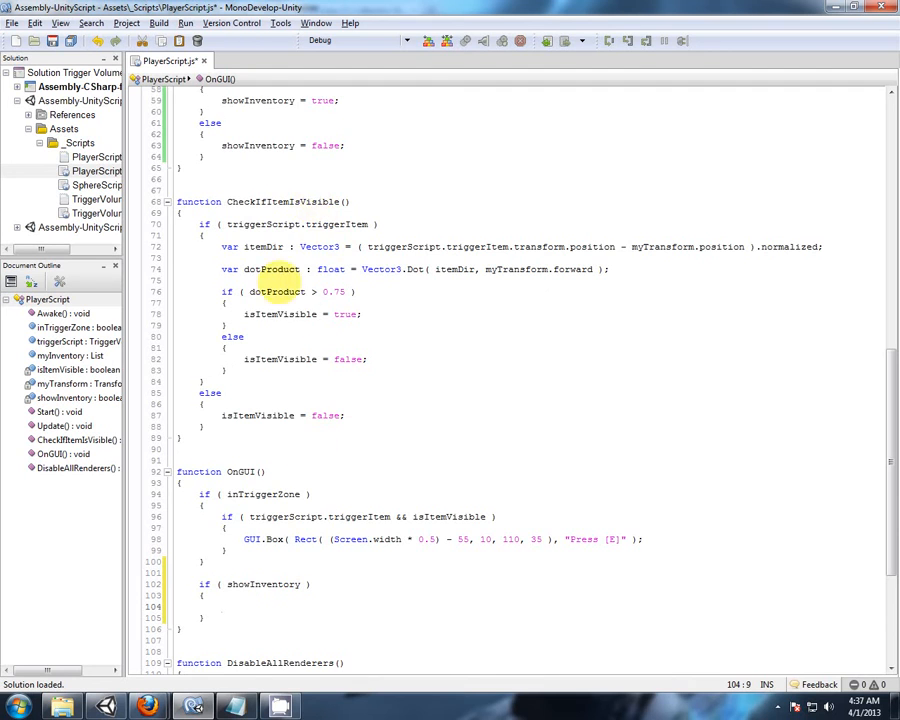
scroll(up, 3)
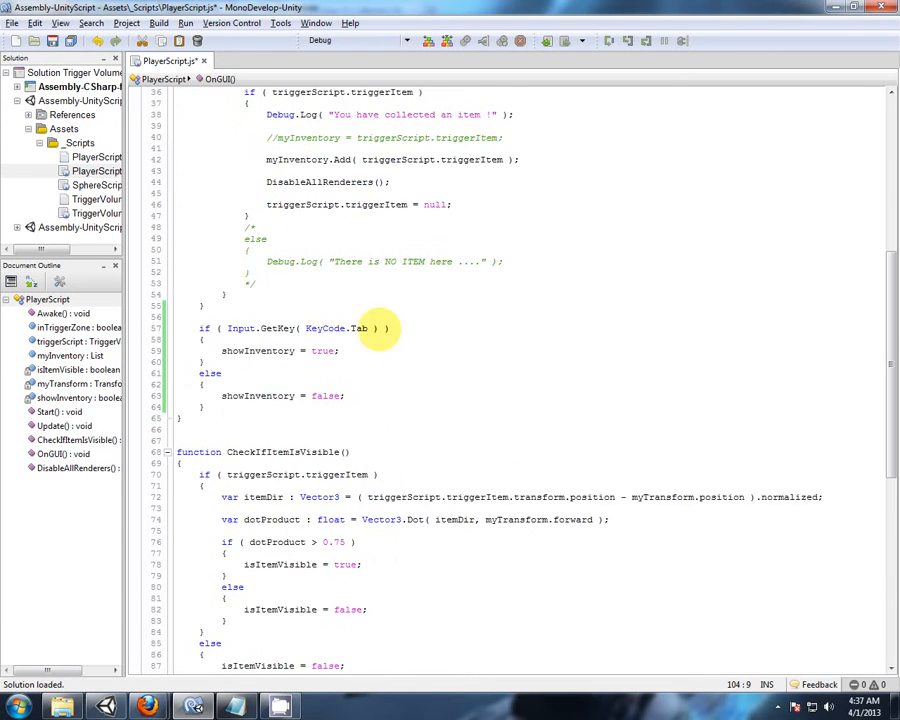
scroll(down, 3)
text(for ()
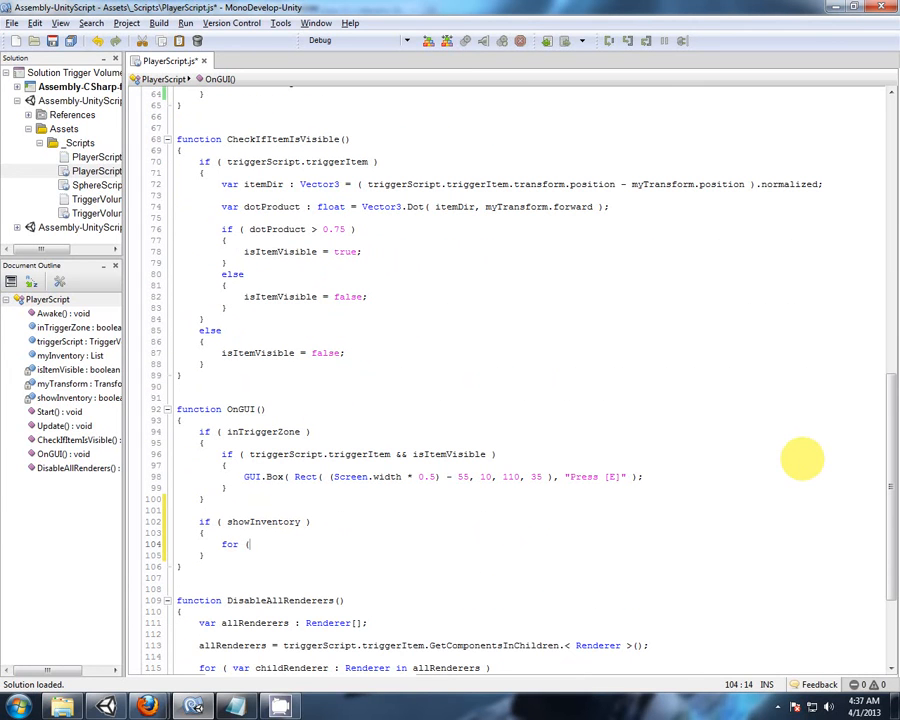
Type the for loop header 'for (var i : int = 0; i < myInventory.' inside the showInventory check.
text())
text({)
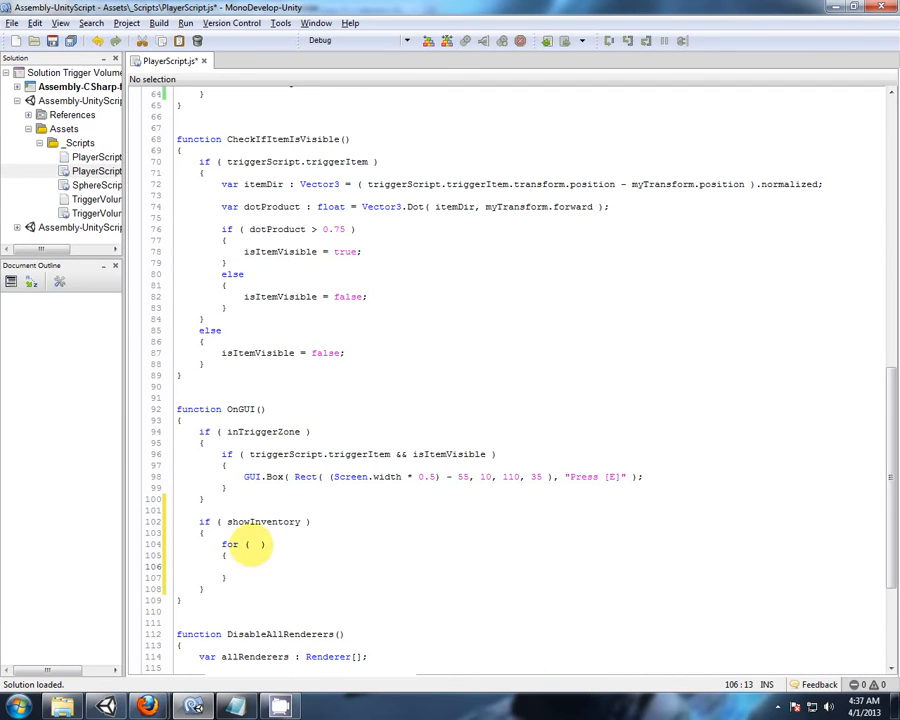
text(var)
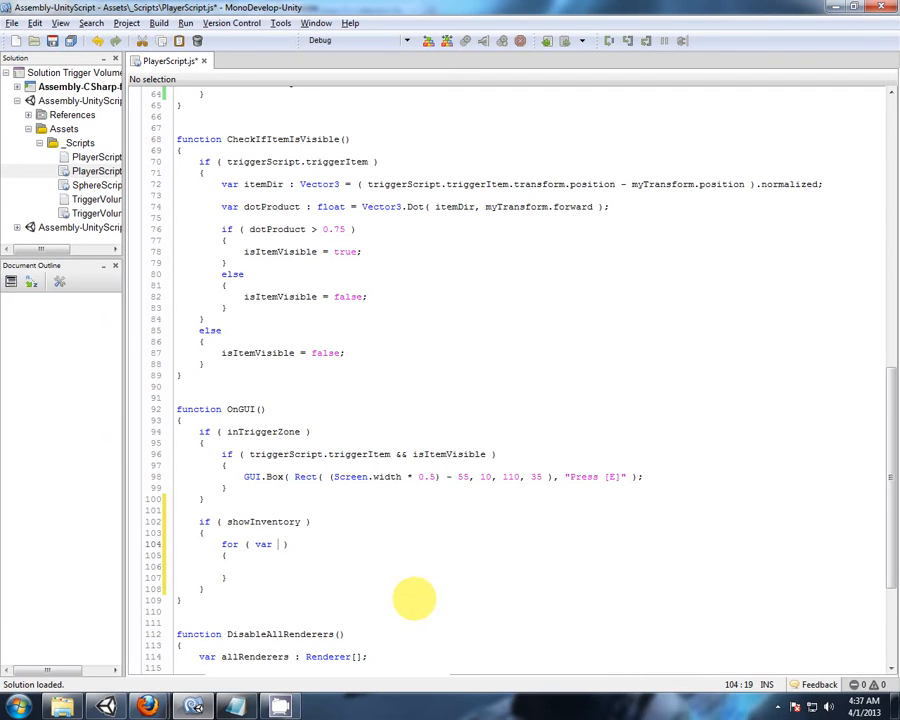
text(int = 0; i <)
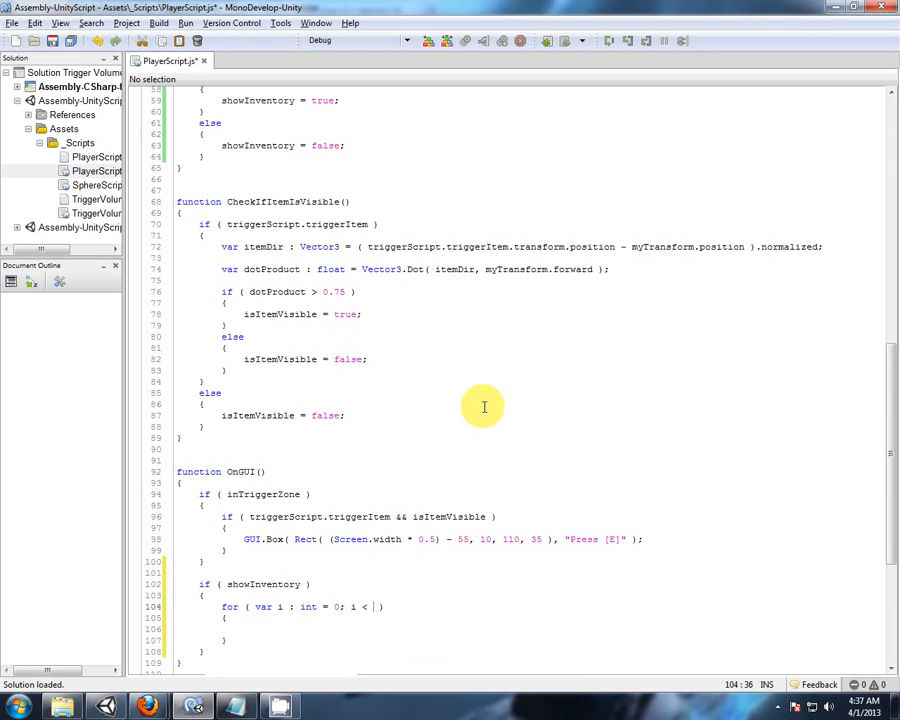
scroll(up, 3)
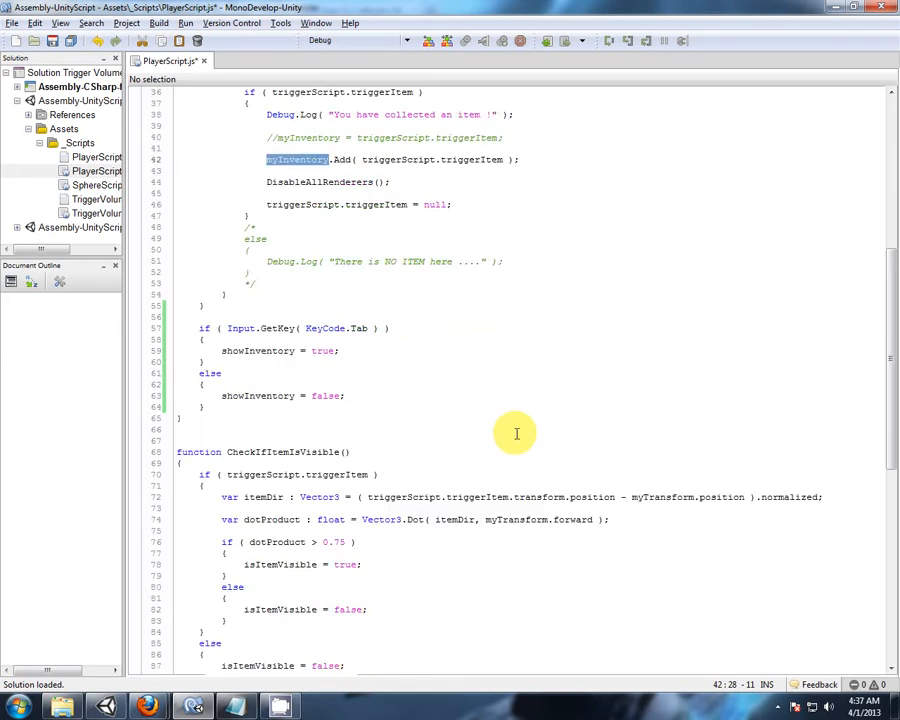
scroll(down, 3)
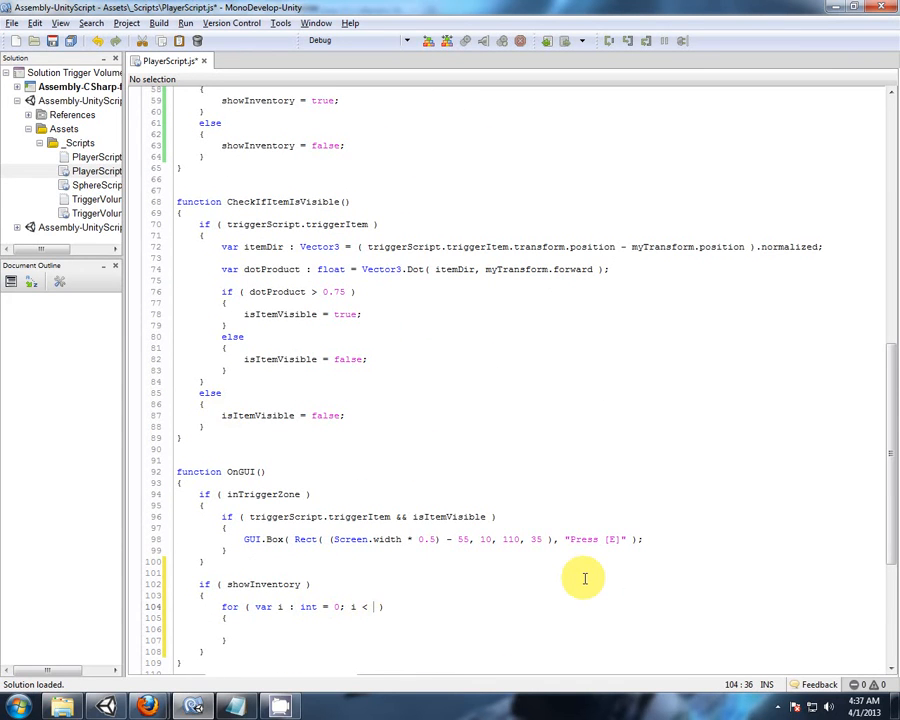
text(myInventory.)
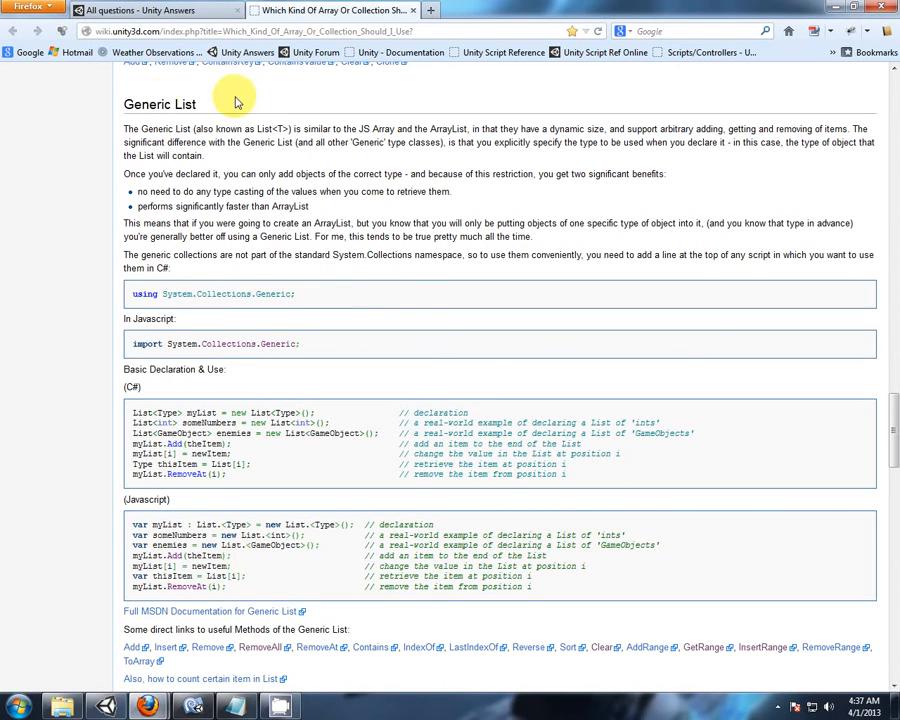
mouse_move(240, 564)
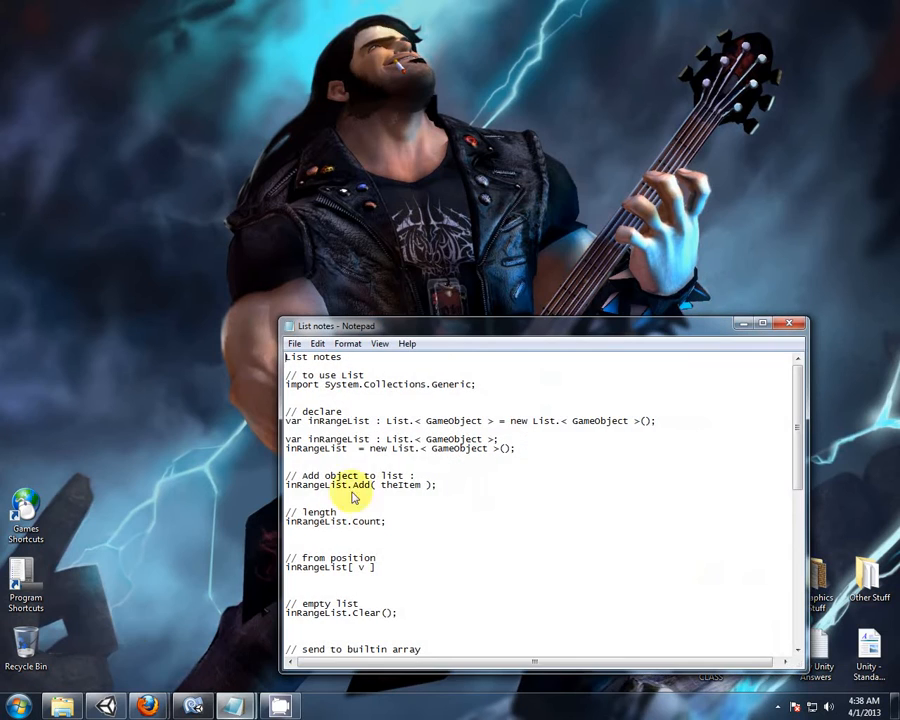
Bring up the Notepad List notes and pick out the //length entry using .Count.
click(240, 704)
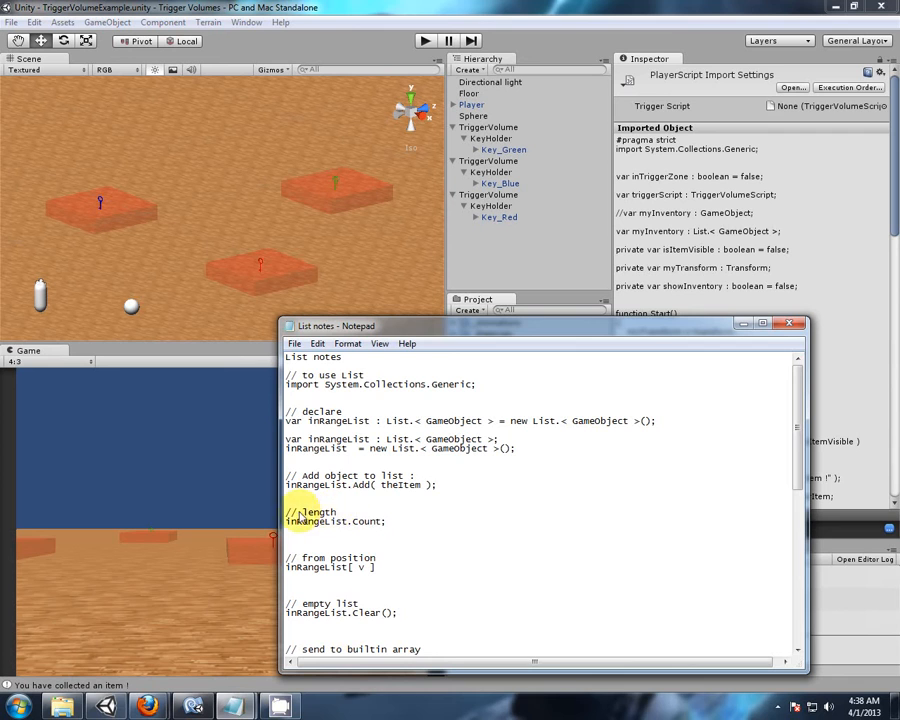
mouse_move(352, 538)
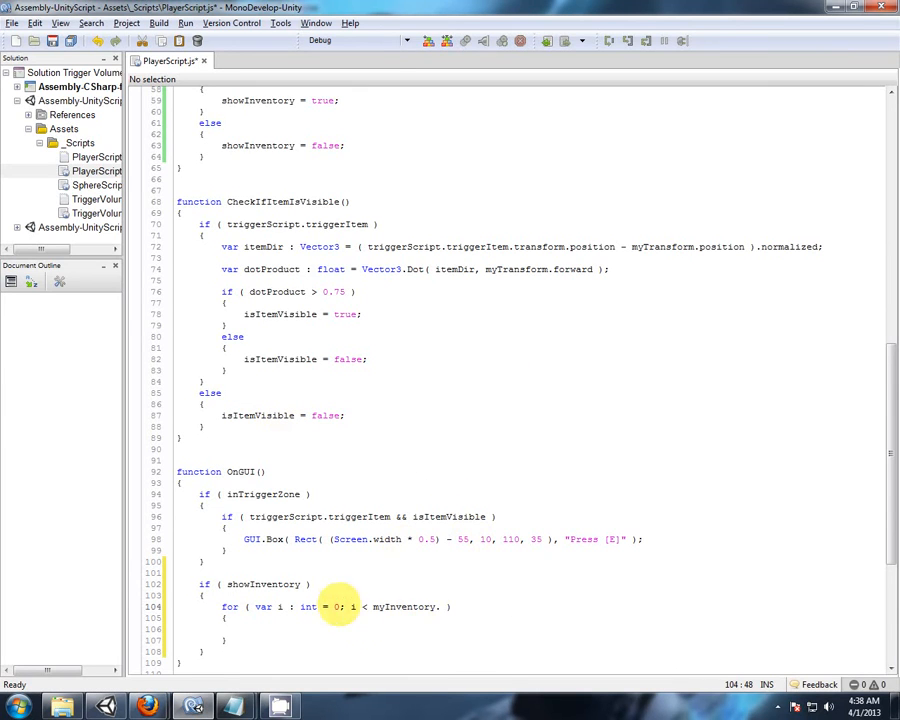
Finish the loop header with myInventory.Count as the bound and begin the GUI call inside.
text(C)
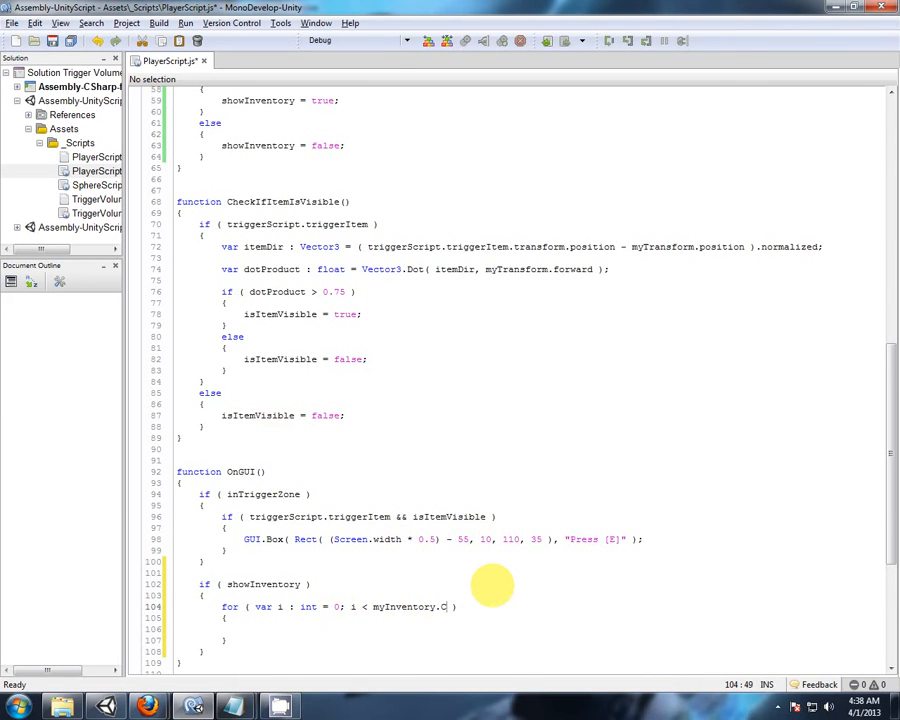
text(ount; i ++)
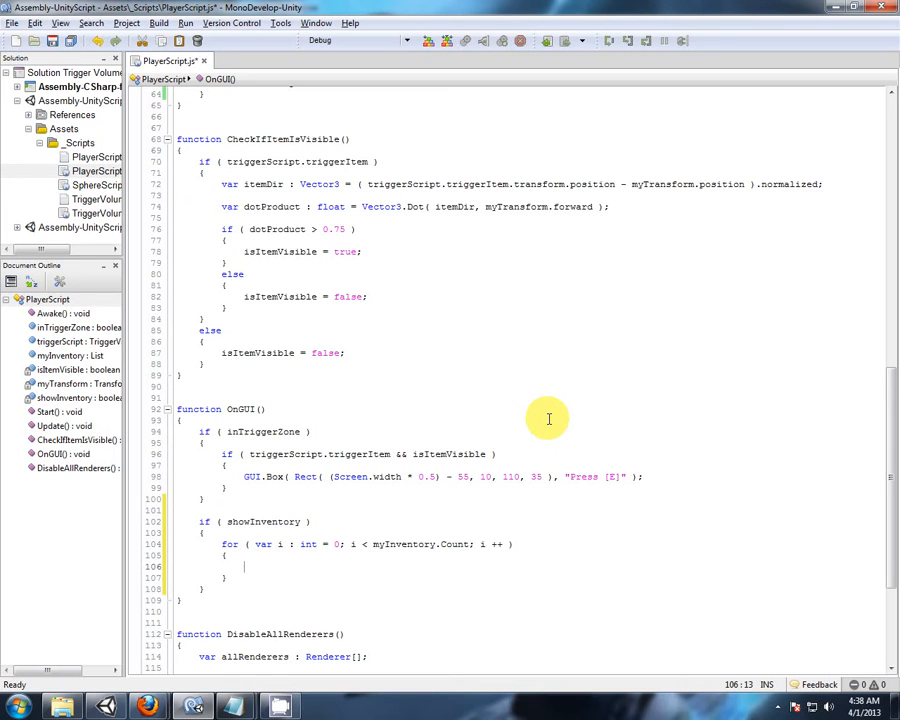
text(GUI.Bo)
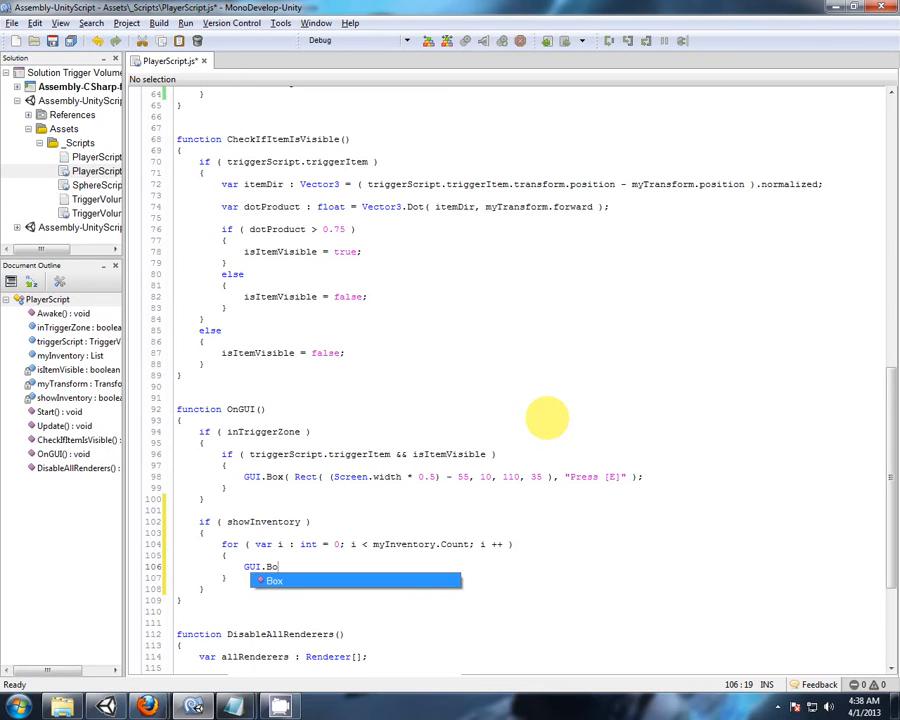
Write GUI.Box(Rect(Screen.width - 110, ...), "") inside the loop, using autocomplete for Screen.
text((  );)
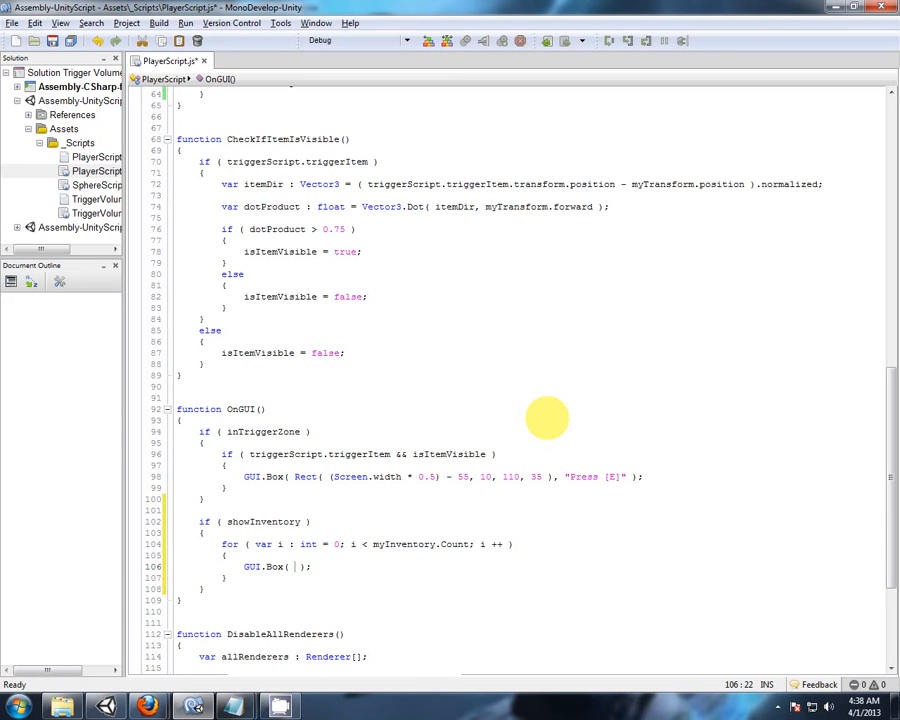
text(Rect()
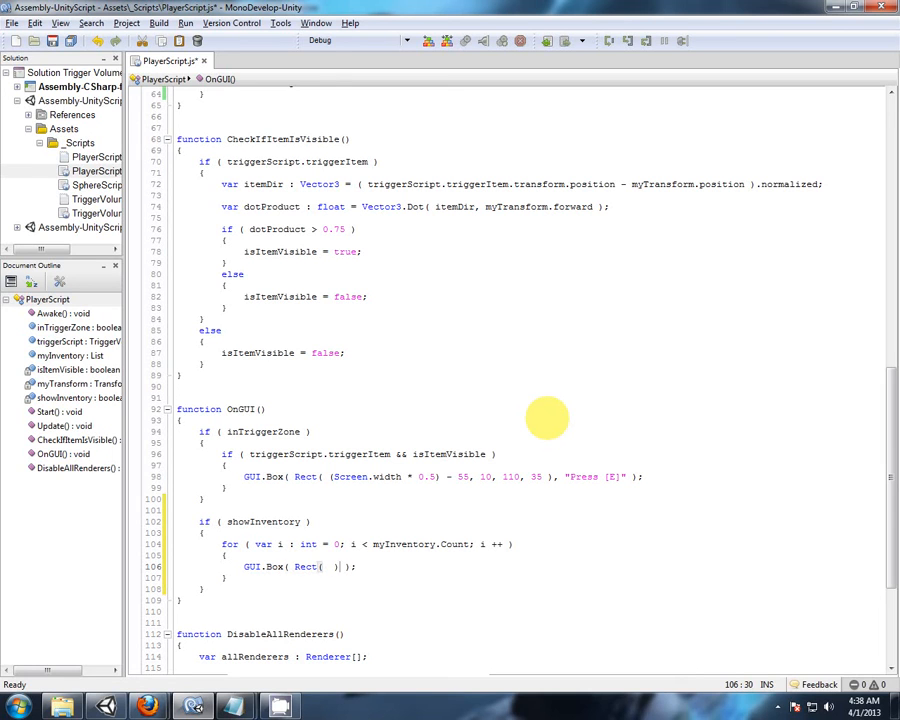
text("")
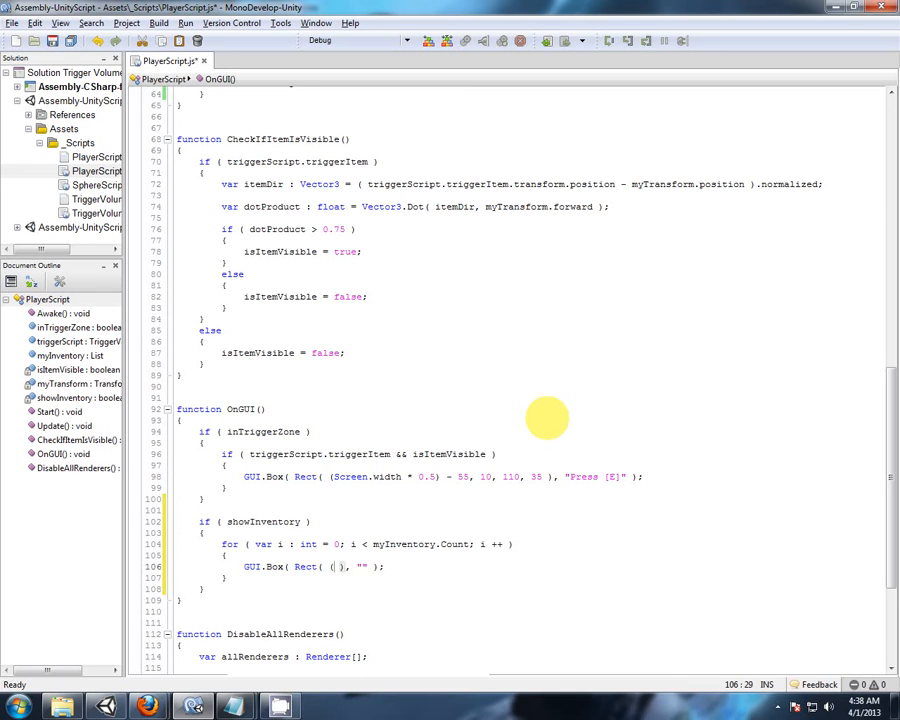
text(Sc)
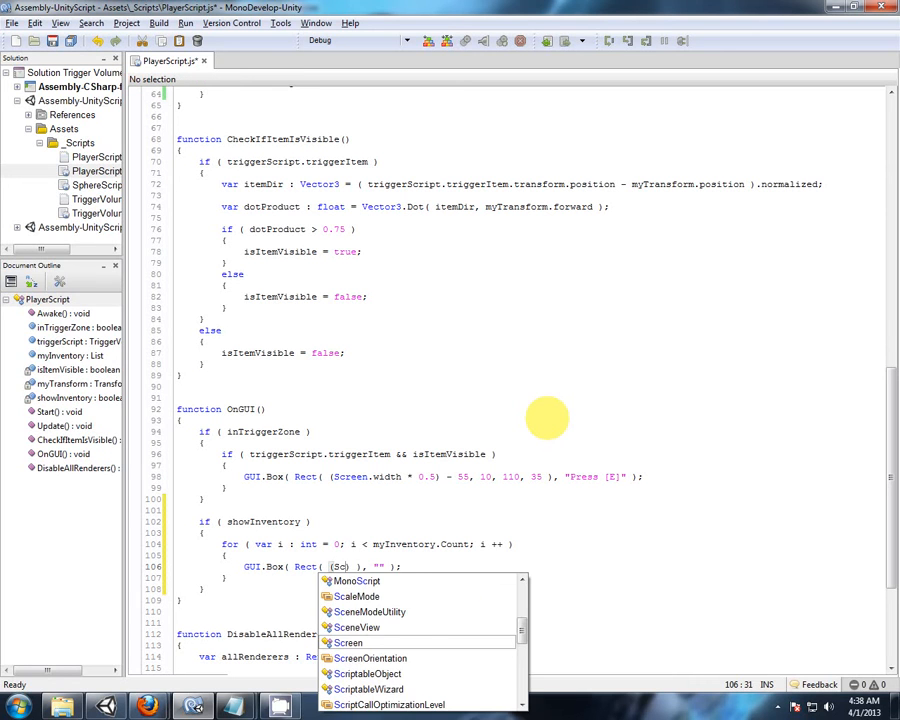
text(.width - 110,)
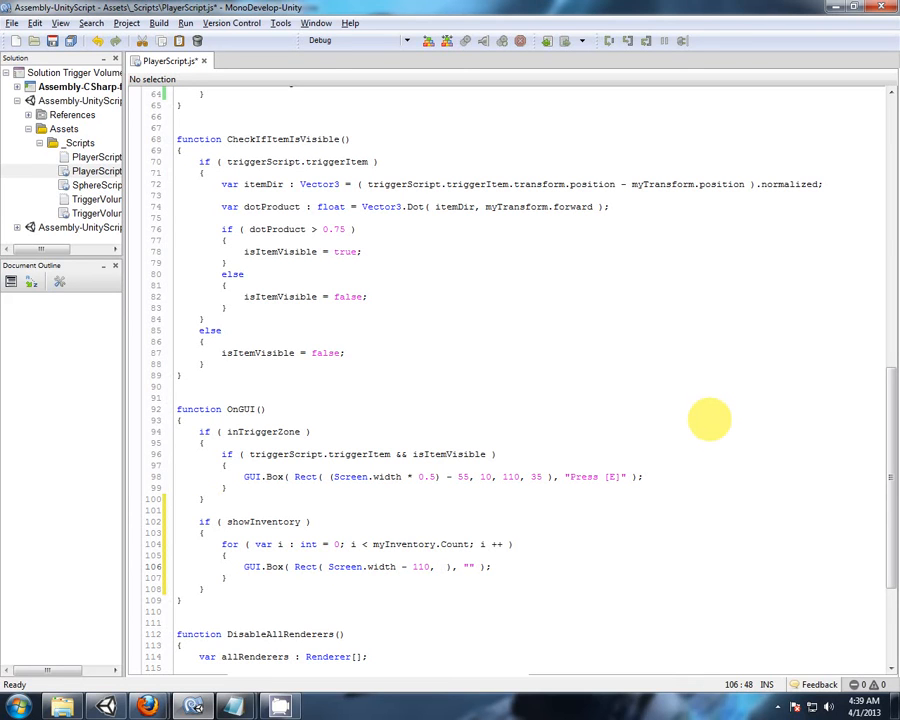
Change the Rect arguments to Screen.width - 120, 10 + (i * 35), 110, 30.
text(10 + ()
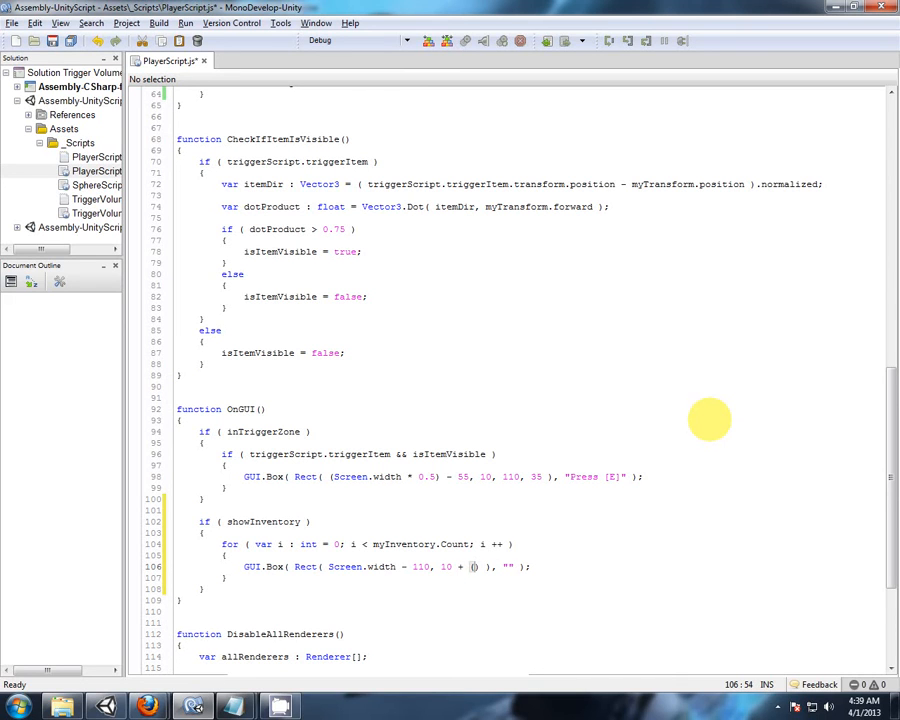
text(i * 35)
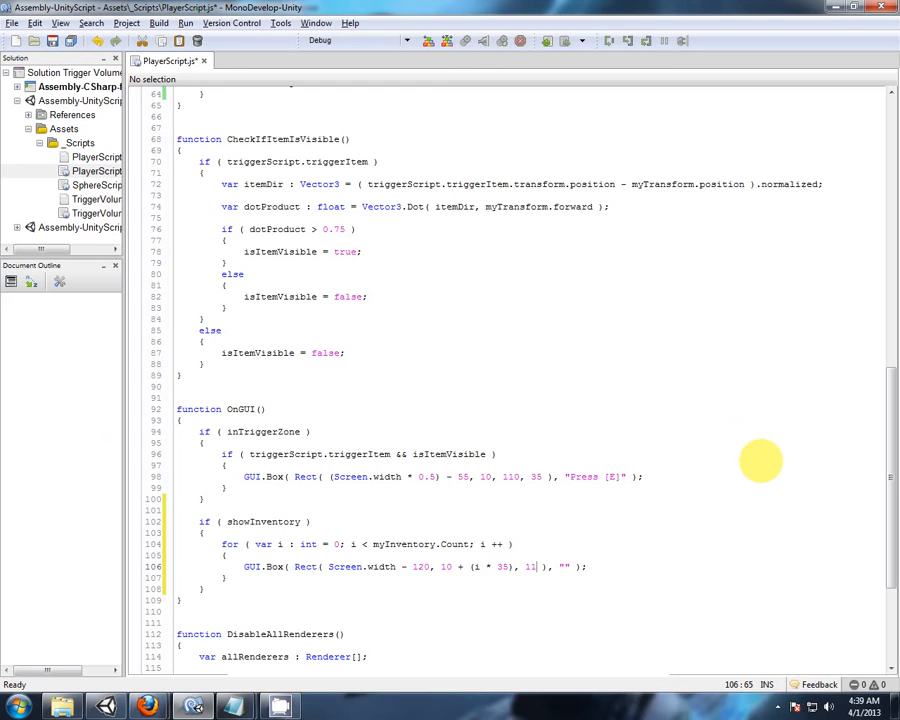
text(110,)
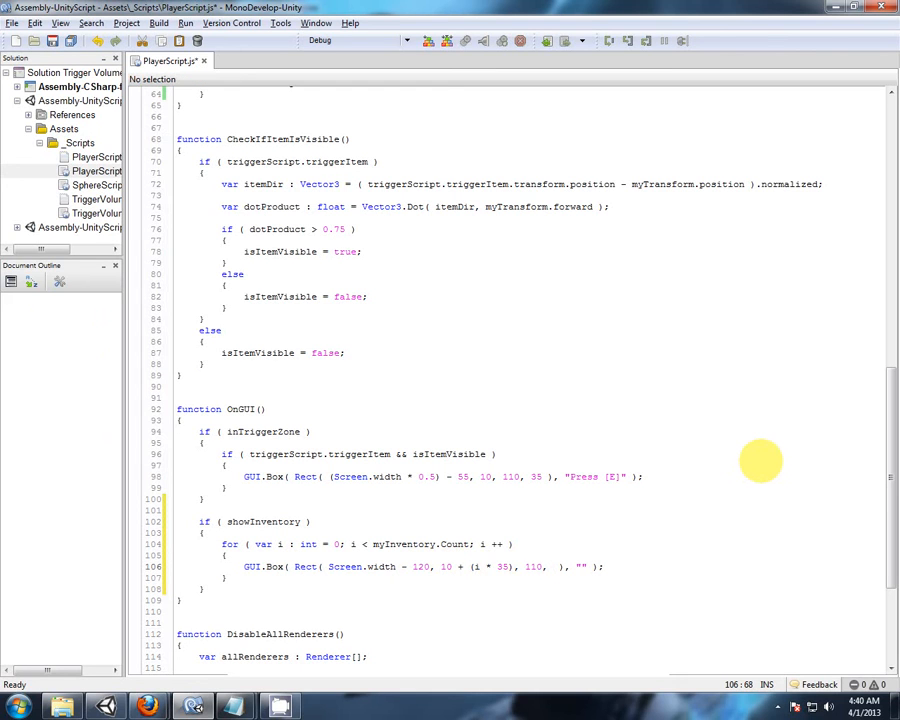
text(30)
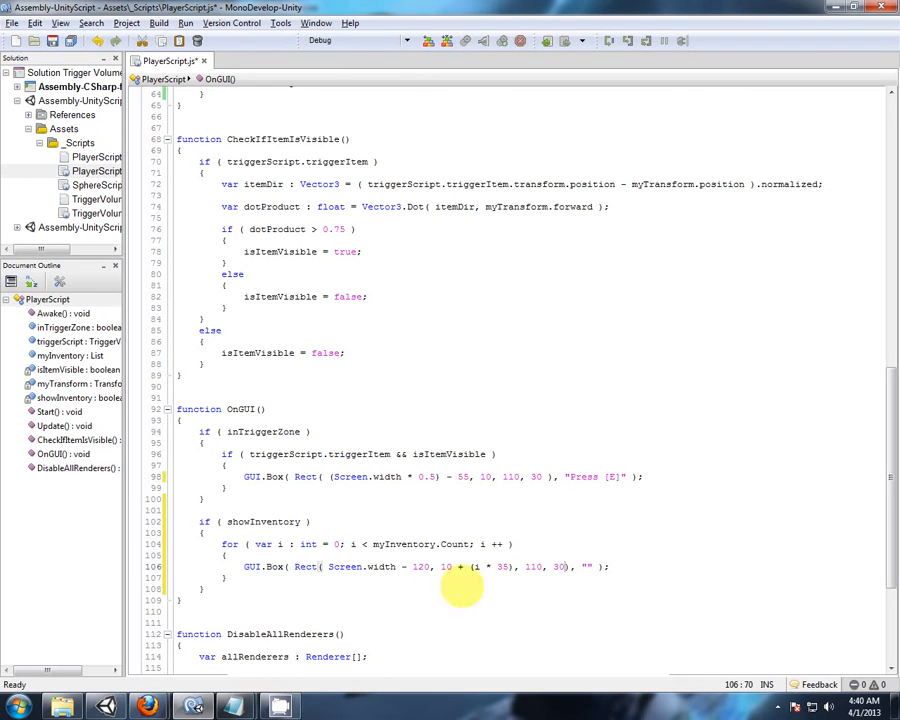
mouse_move(556, 566)
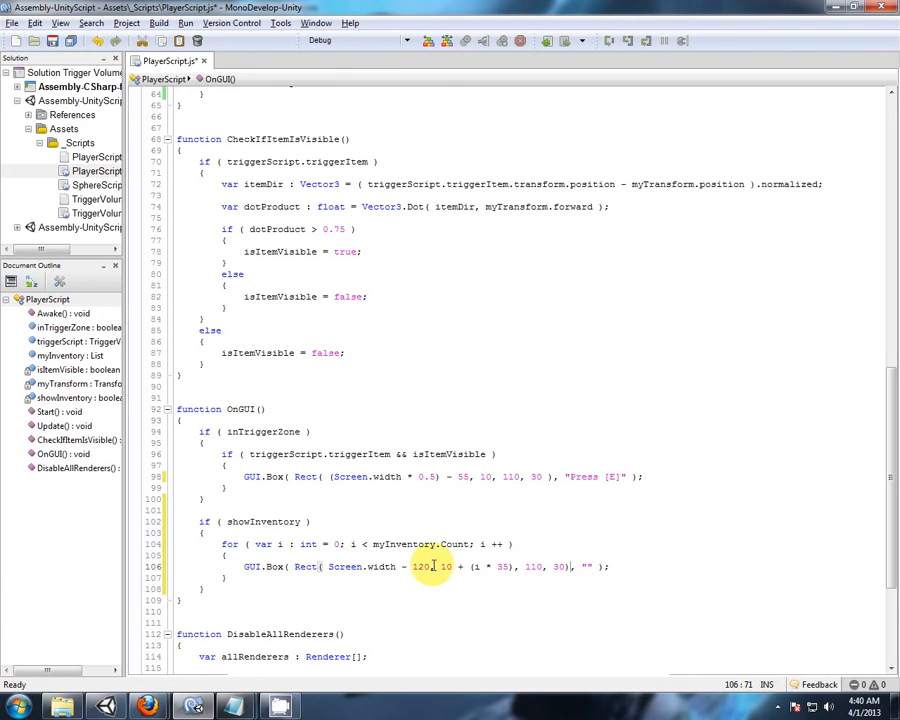
mouse_move(516, 568)
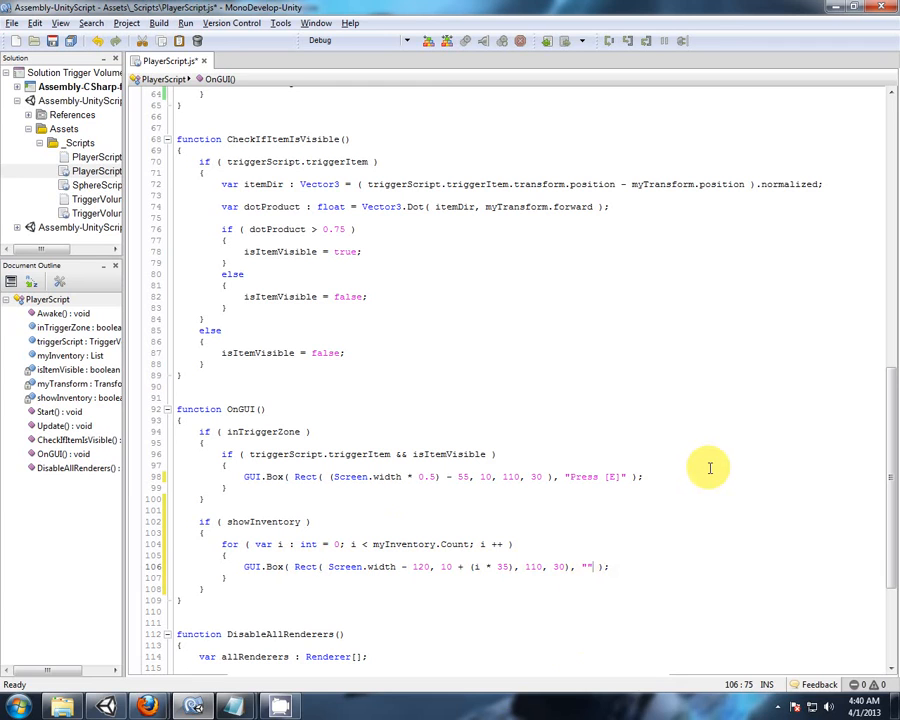
Label each box with "" + myInventory[i].name, then bring the Unity editor forward.
text(+)
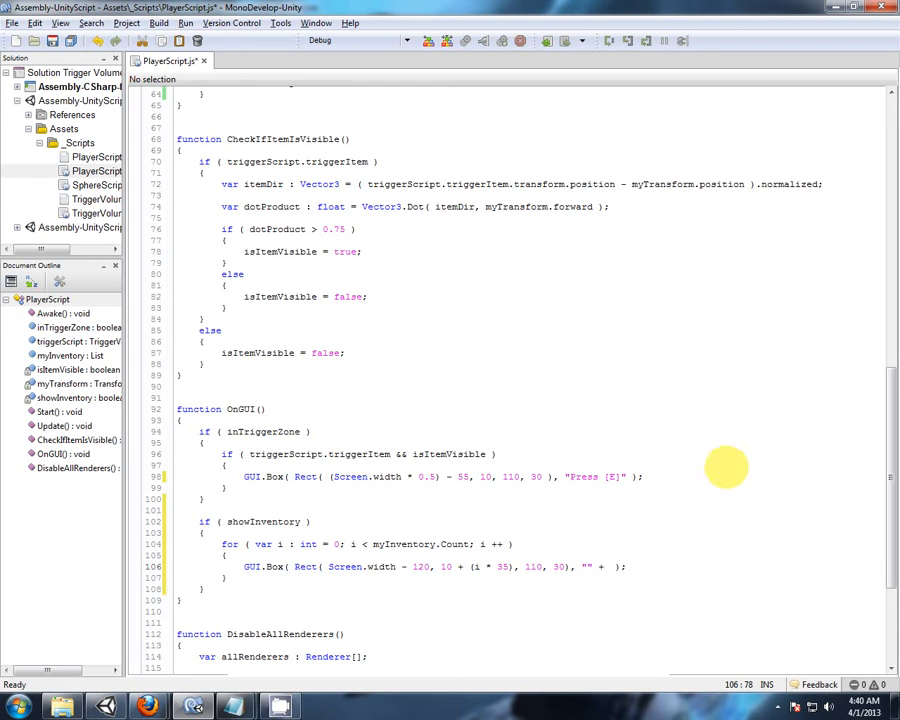
double_click(404, 544)
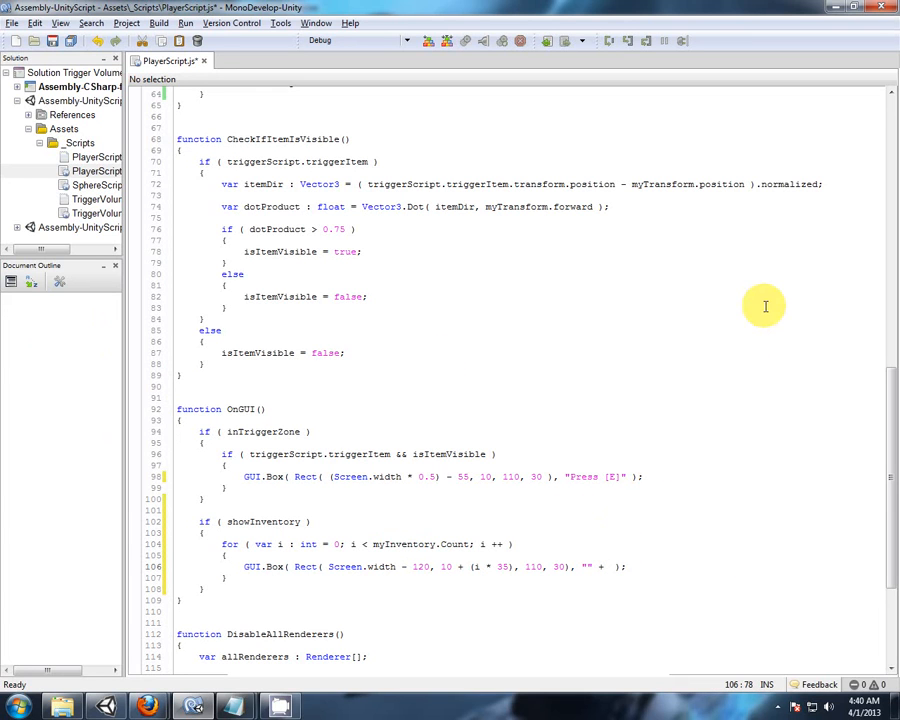
text(myInventory[i)
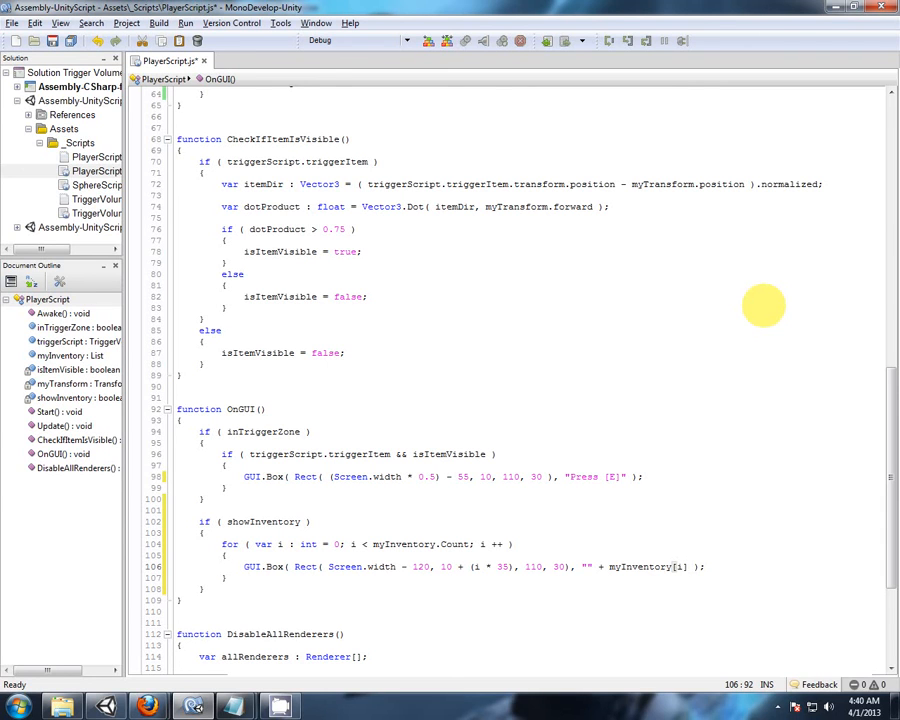
text(.)
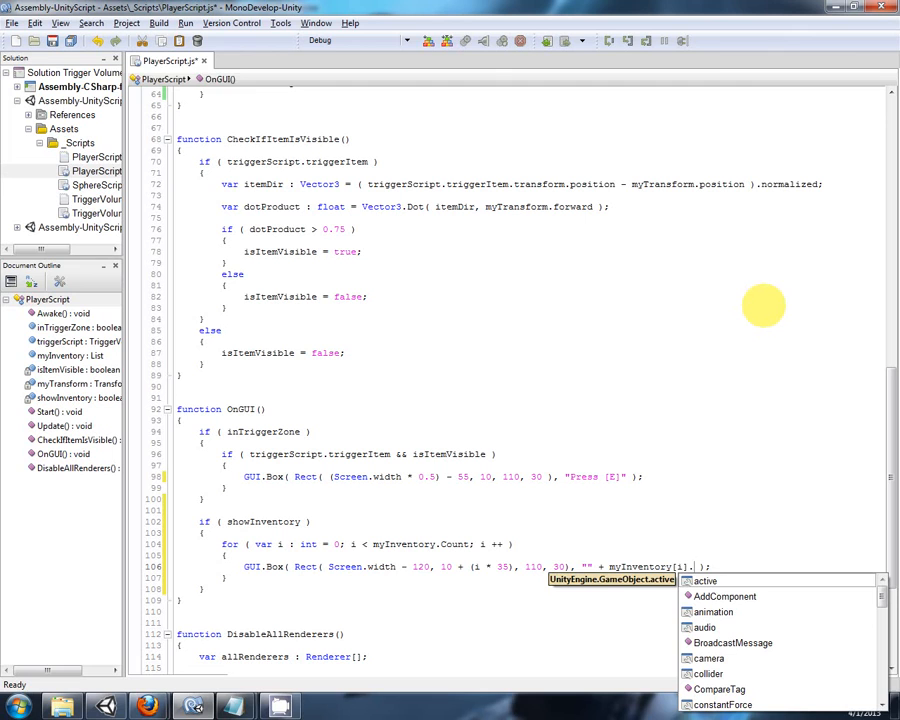
text(name)
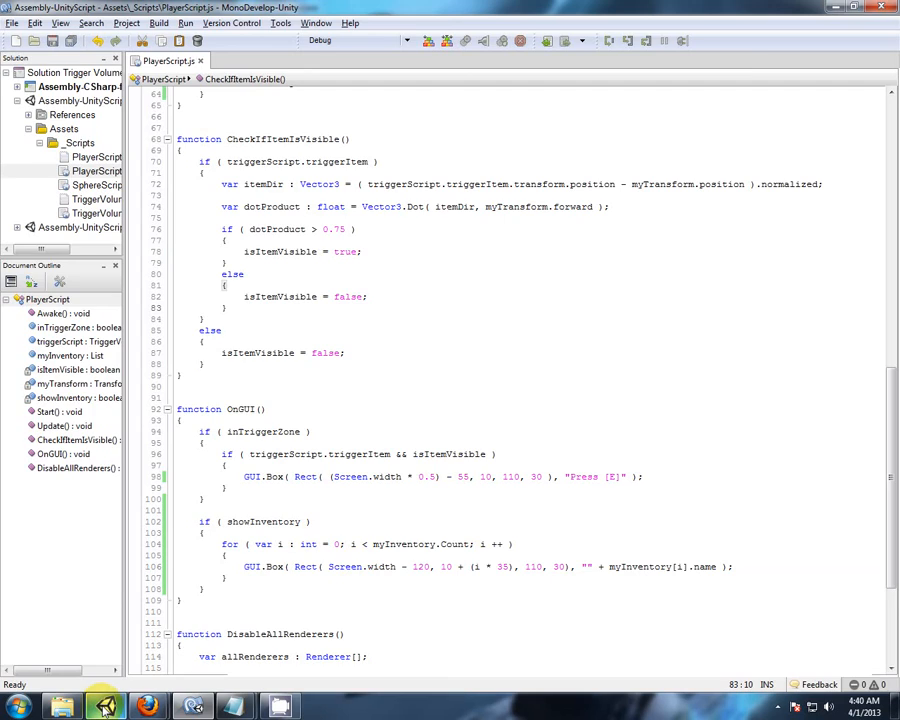
click(98, 696)
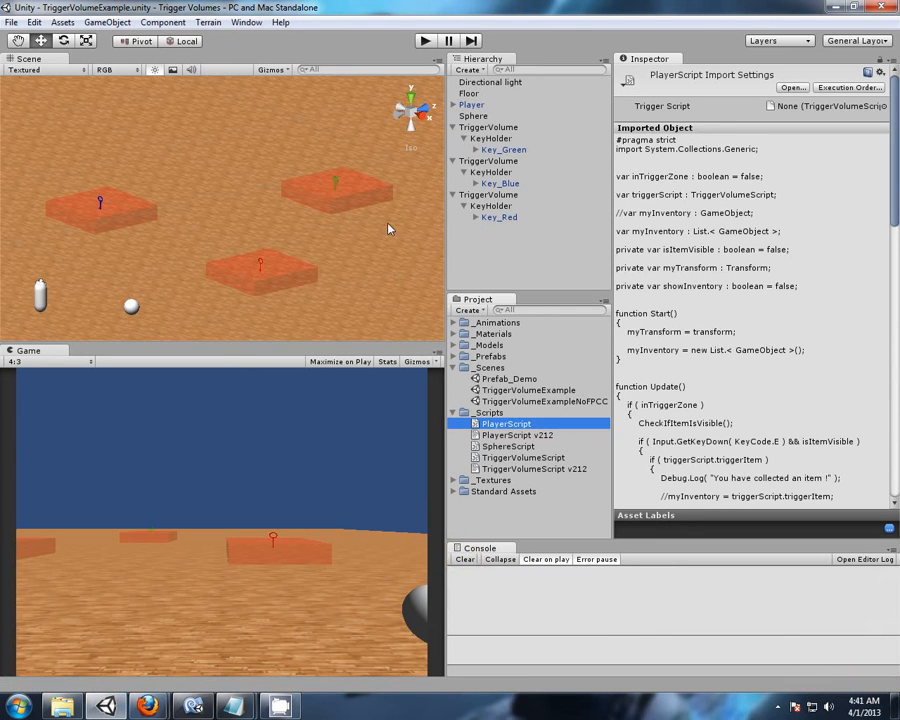
Start play mode in Unity to test the inventory boxes, then stop it.
click(416, 40)
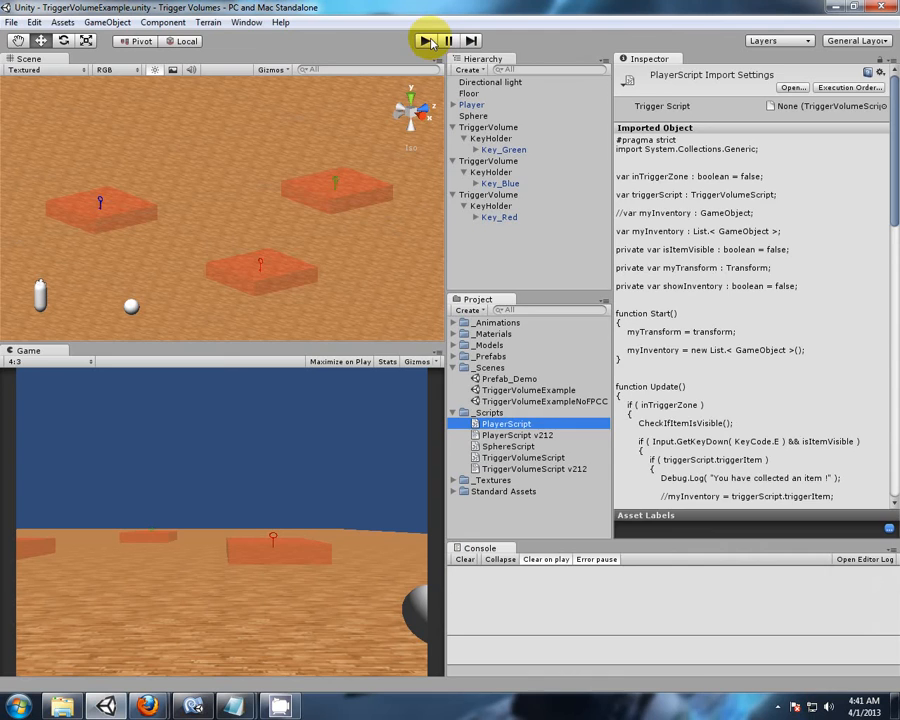
click(424, 40)
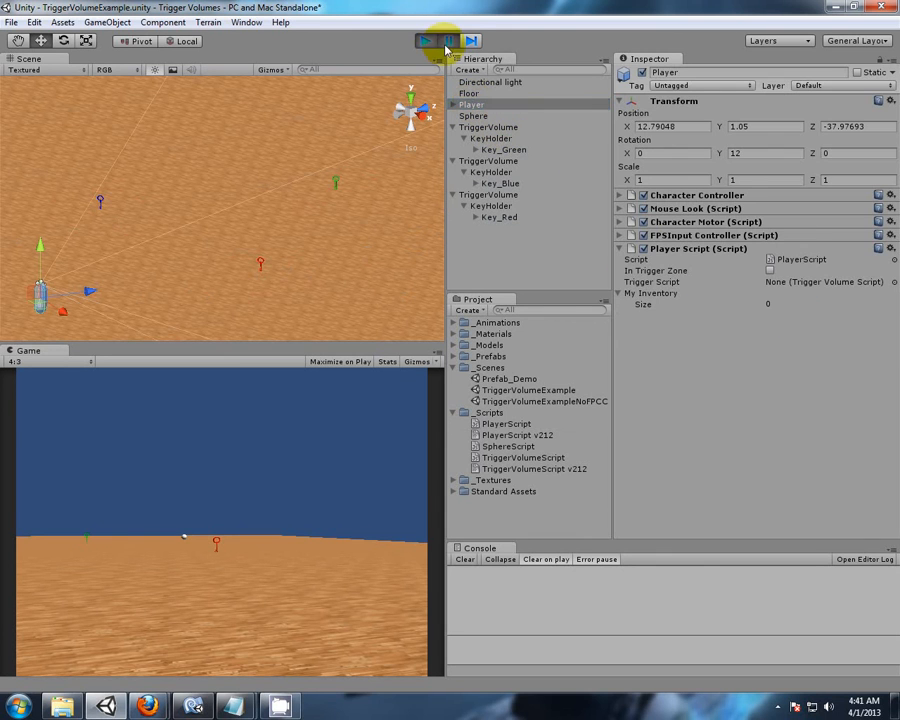
click(420, 40)
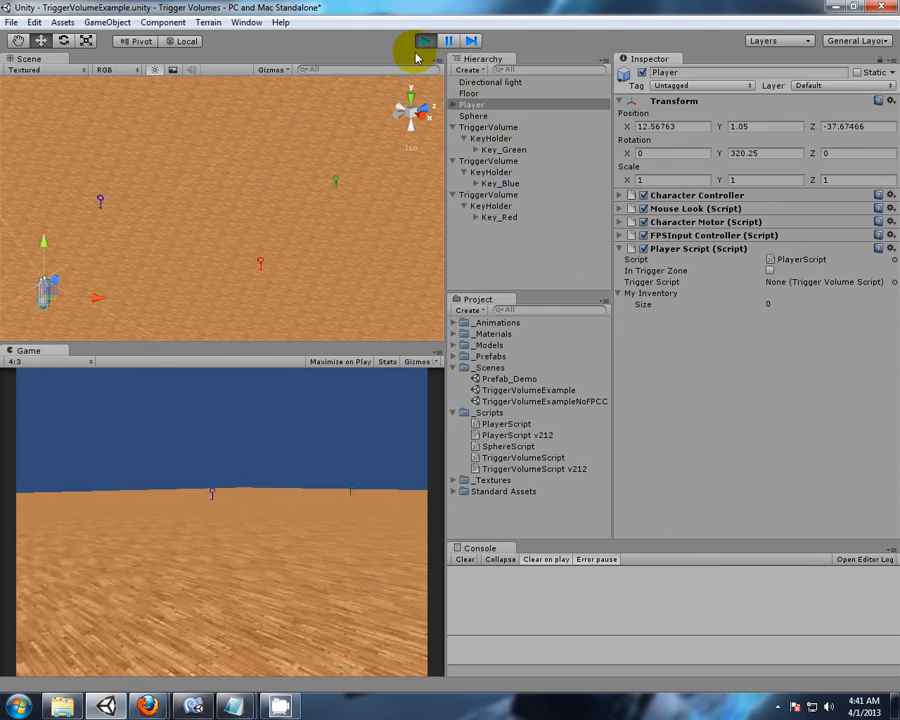